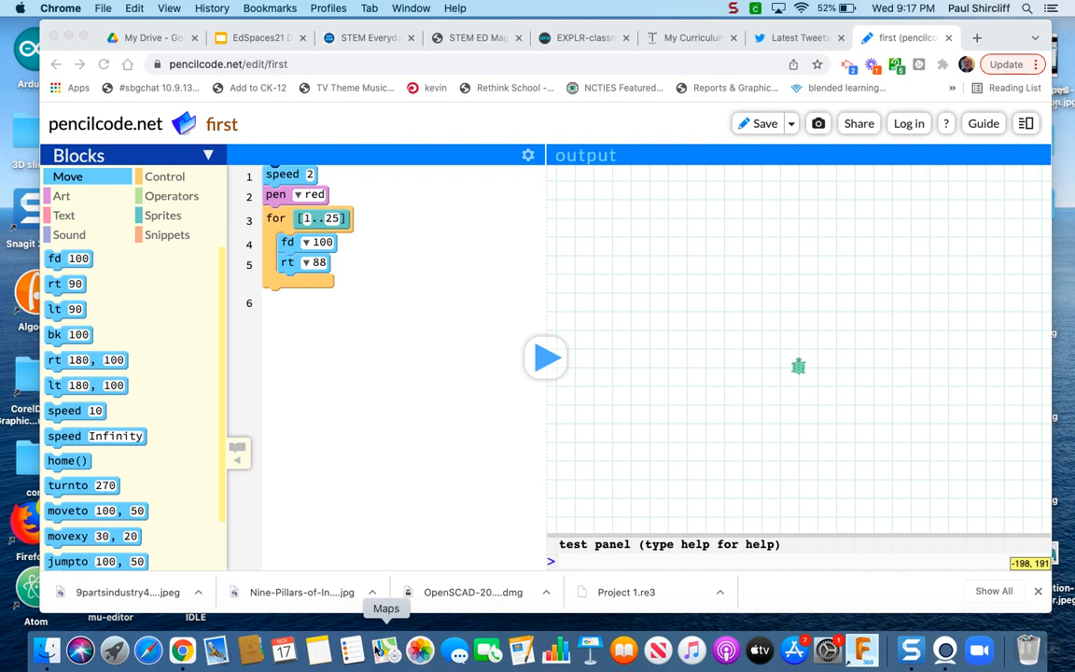
{"action": "mouse_move", "coordinate": [302, 625]}
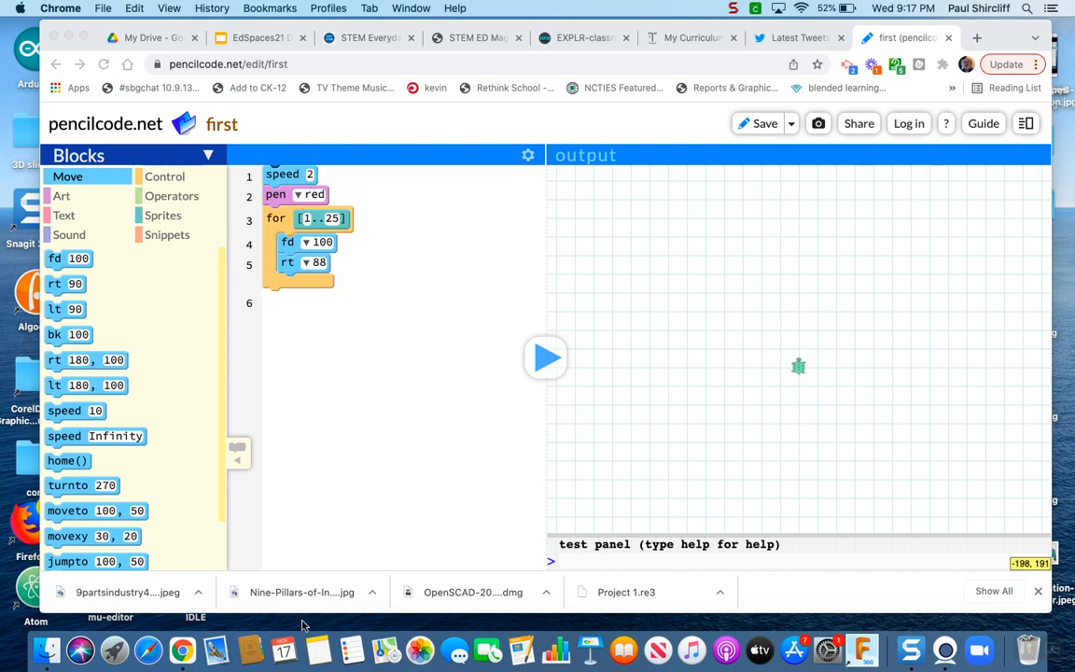
{"action": "mouse_move", "coordinate": [298, 625]}
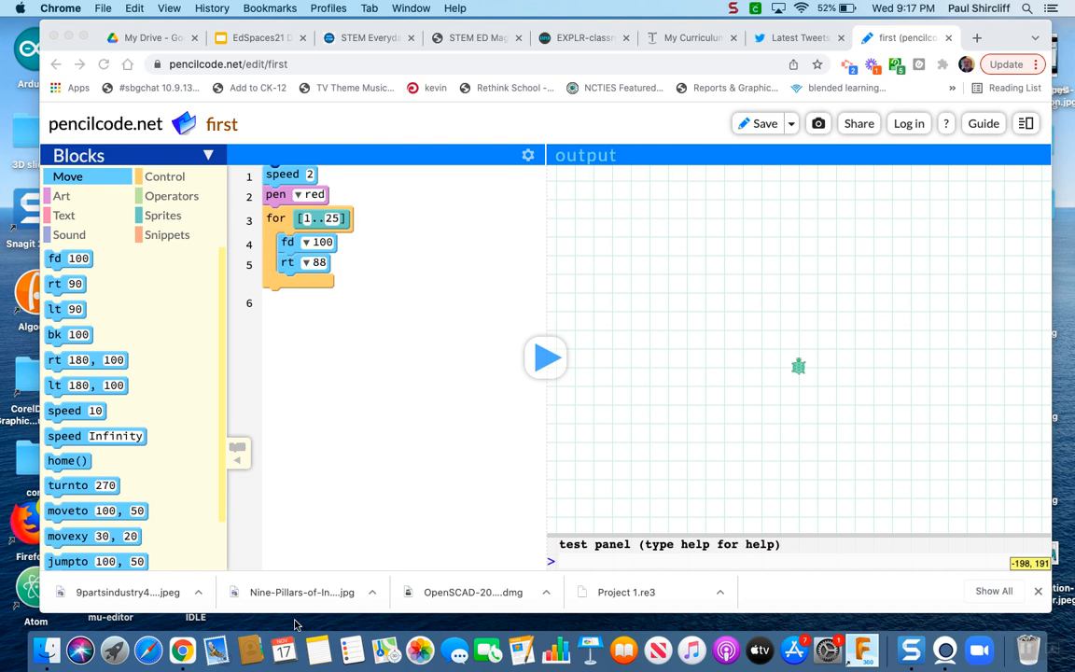
{"action": "mouse_move", "coordinate": [277, 224]}
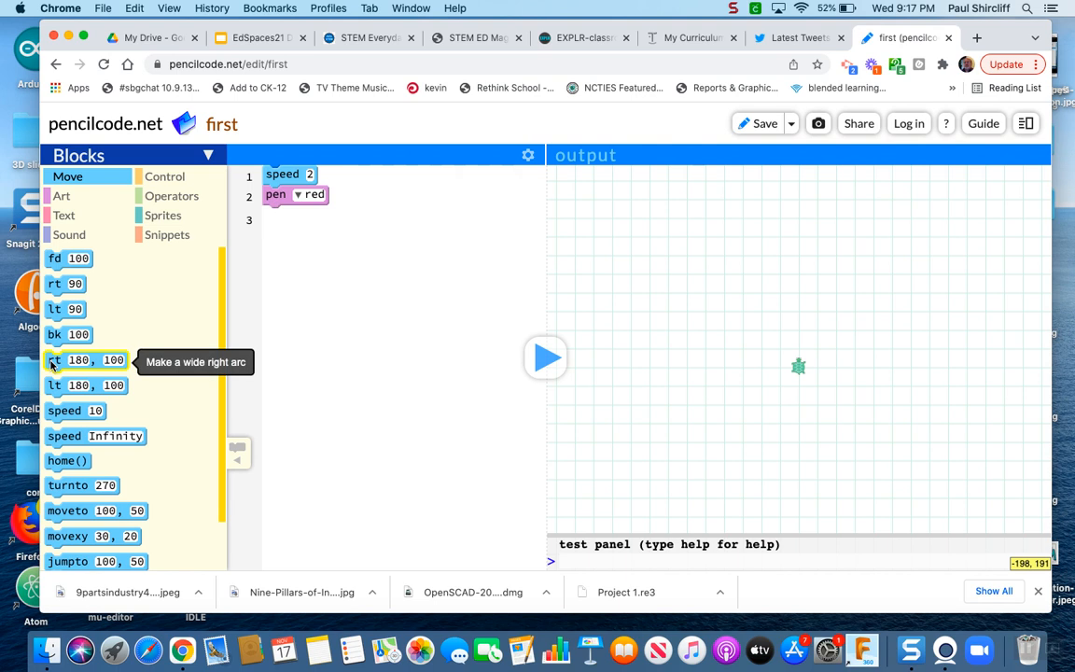
Step: Add two right arcs of 180, 100 after the red pen, separated by a jump to 100, 50
{"action": "left_click_drag", "start_coordinate": [84, 359], "coordinate": [308, 215]}
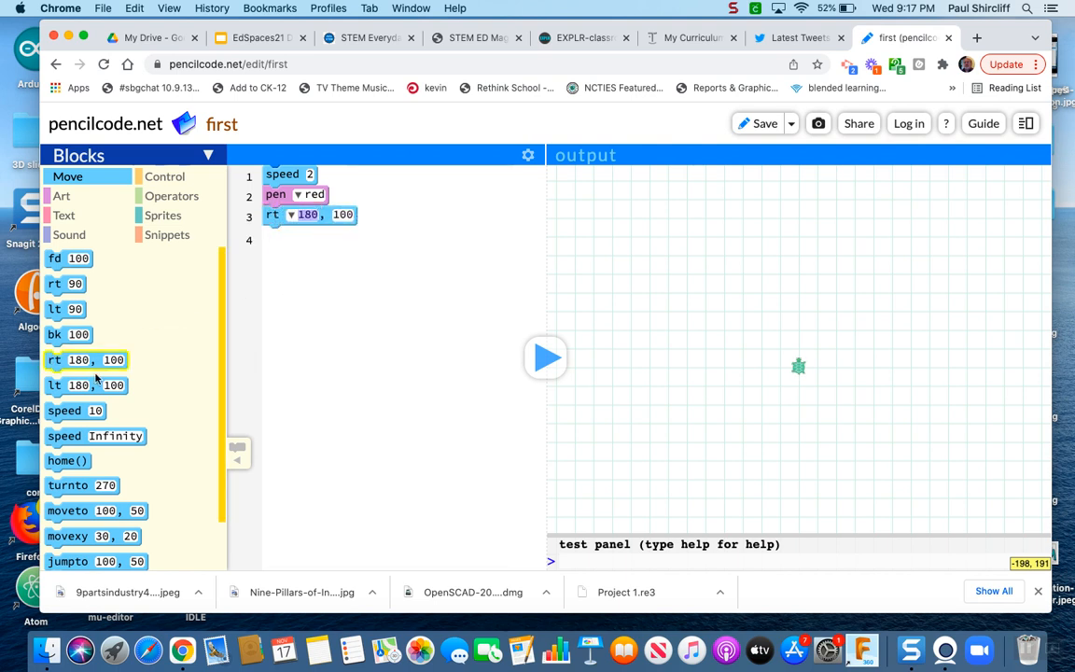
{"action": "left_click_drag", "start_coordinate": [84, 358], "coordinate": [313, 242]}
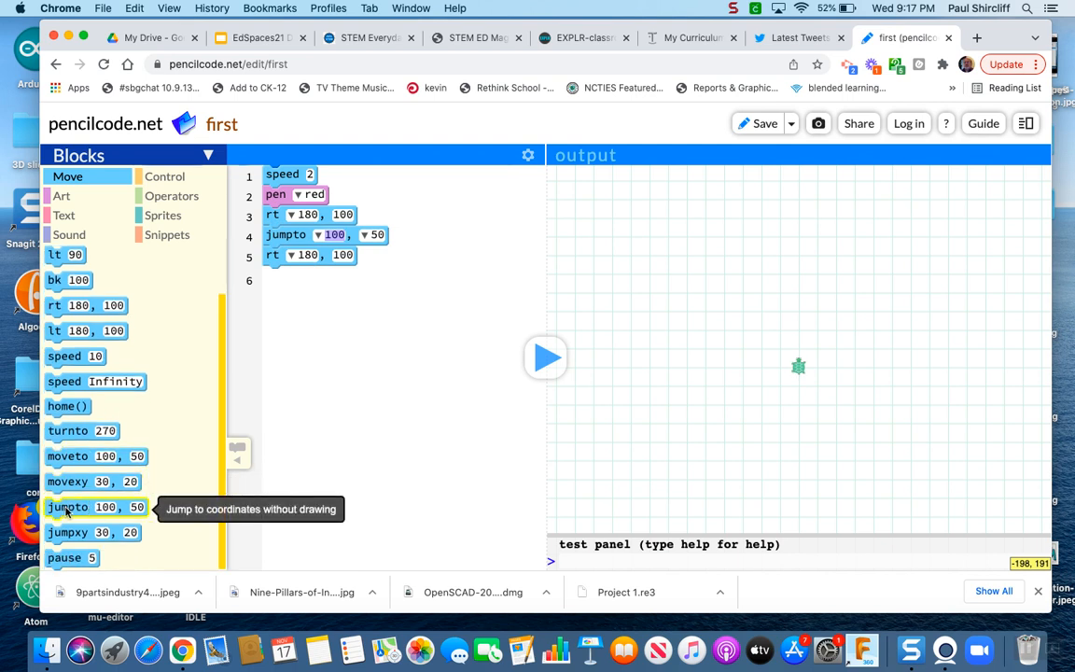
{"action": "mouse_move", "coordinate": [67, 531]}
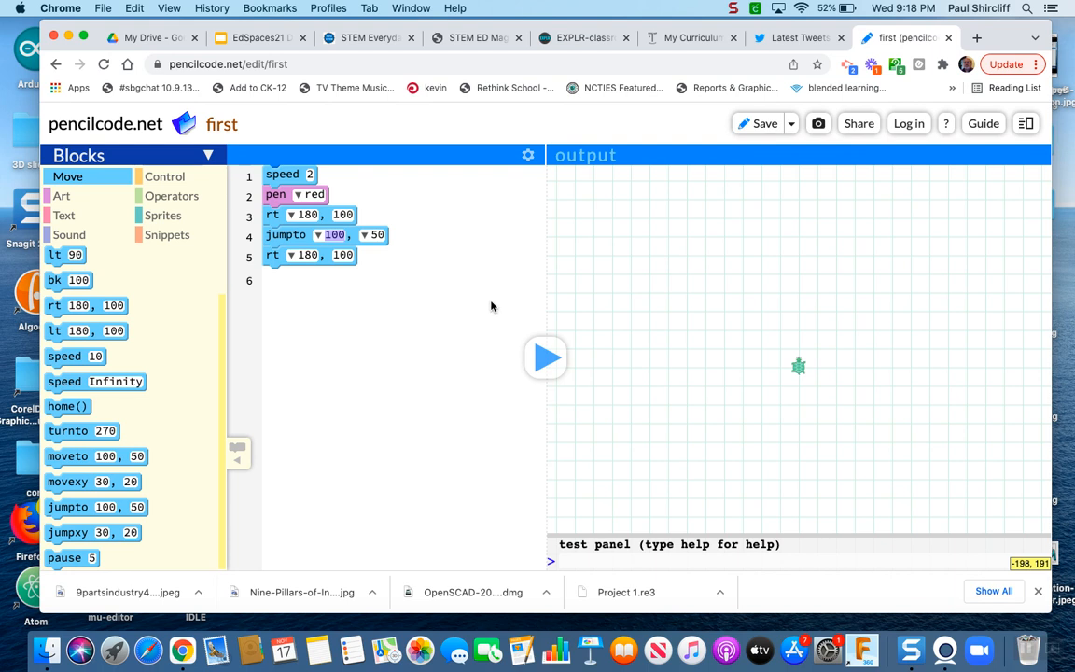
Step: Add a second jump to 100, 50 and a third arc, then make all arcs 360-degree circles of radius 100
{"action": "left_click_drag", "start_coordinate": [89, 508], "coordinate": [377, 349]}
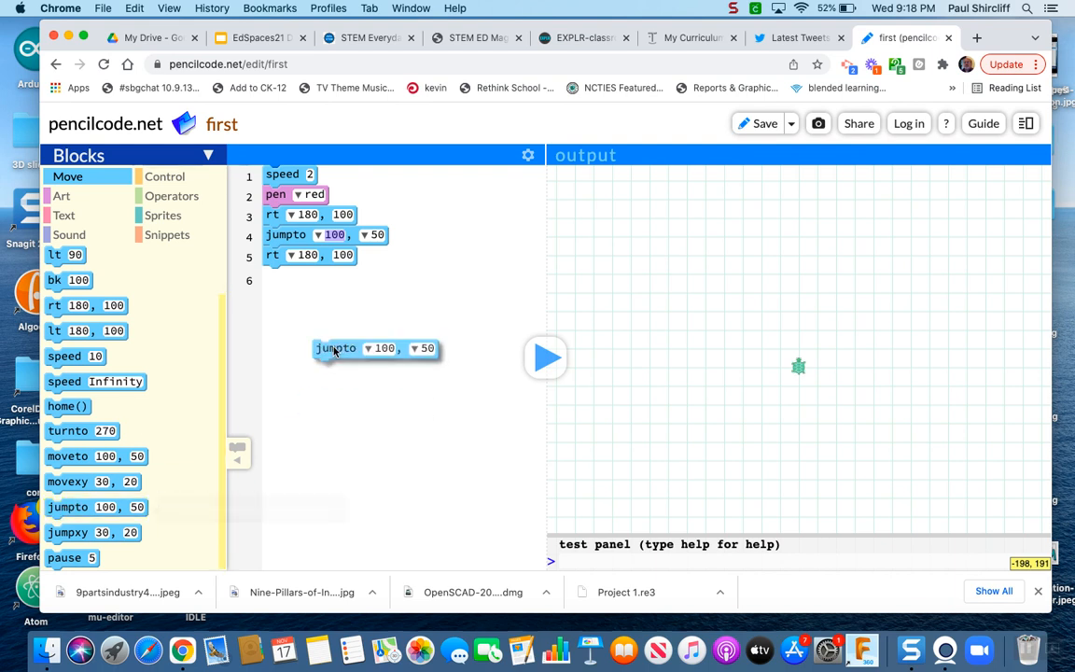
{"action": "left_click_drag", "start_coordinate": [335, 349], "coordinate": [287, 274]}
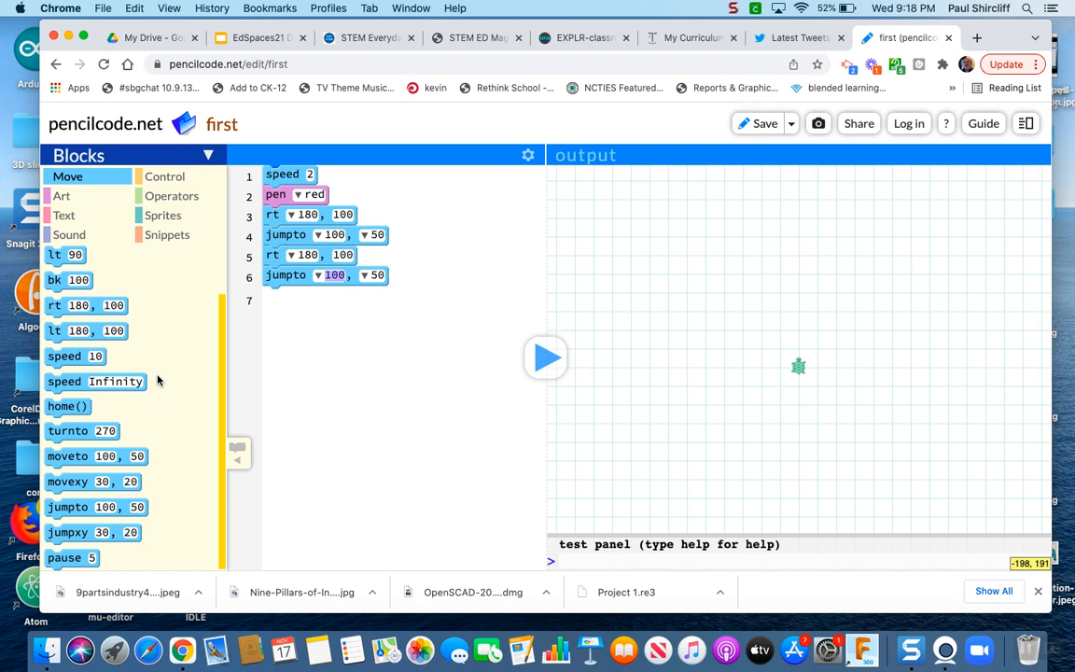
{"action": "left_click", "coordinate": [277, 215]}
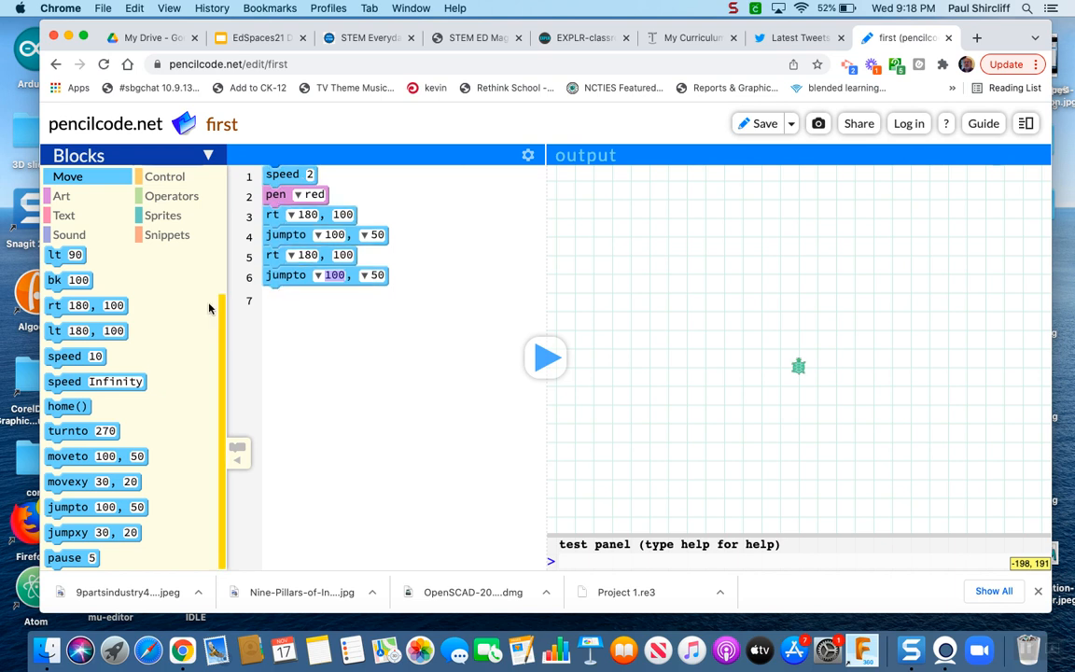
{"action": "mouse_move", "coordinate": [53, 306]}
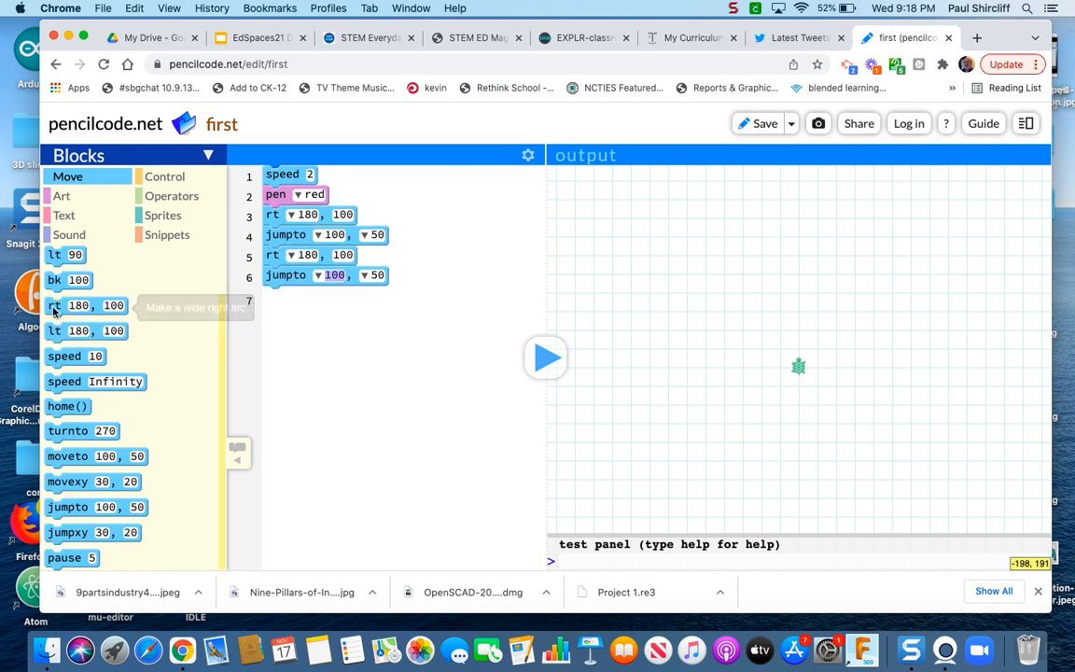
{"action": "left_click_drag", "start_coordinate": [84, 306], "coordinate": [308, 295]}
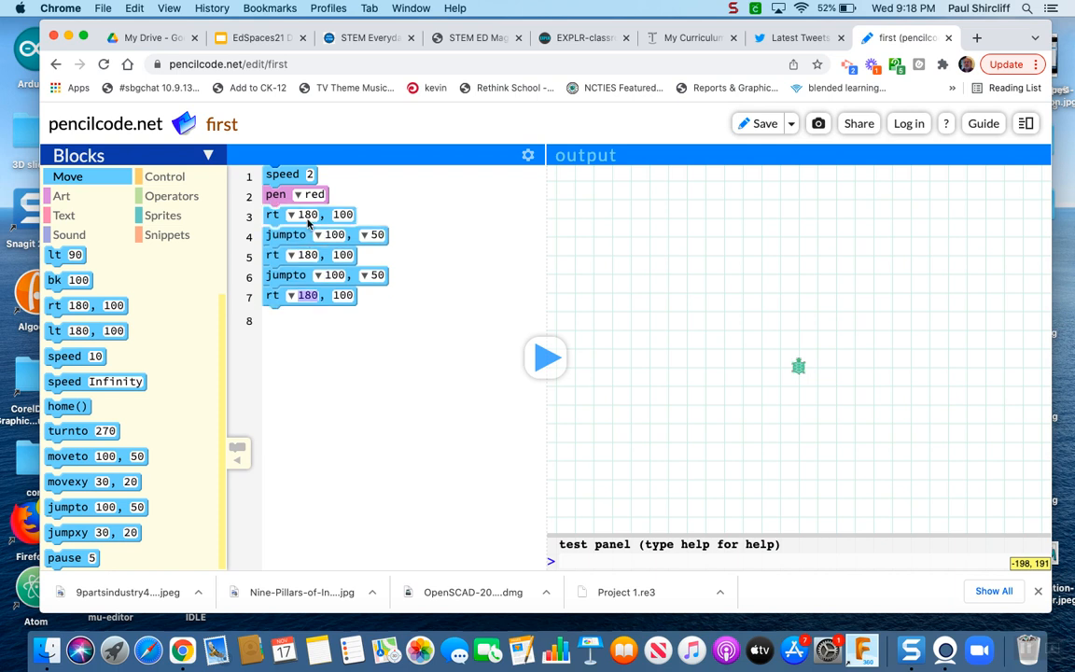
{"action": "type", "text": "360"}
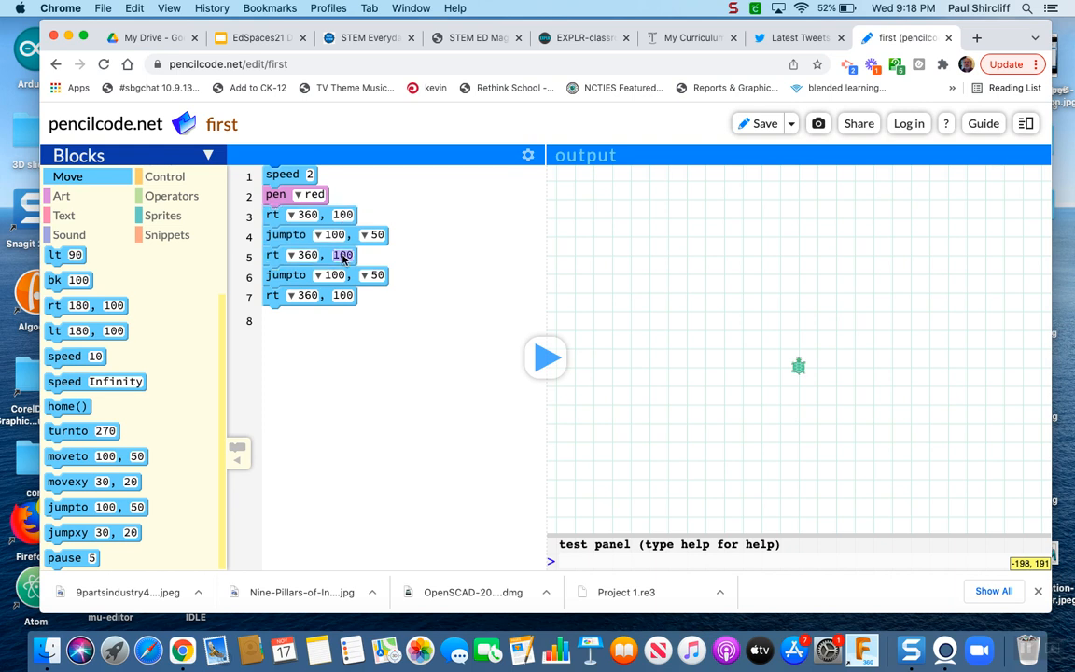
Step: Set the middle and last circle radii to 70 and 50 and the first jump to 0, 50
{"action": "type", "text": "70"}
{"action": "left_click", "coordinate": [336, 235]}
{"action": "type", "text": "0"}
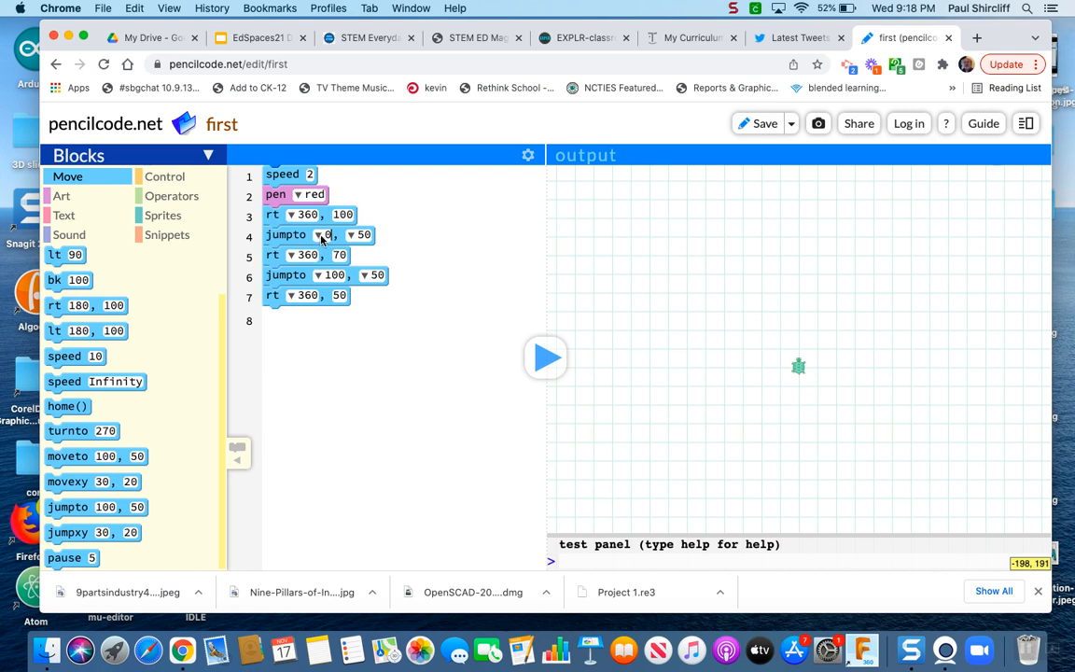
{"action": "mouse_move", "coordinate": [366, 243]}
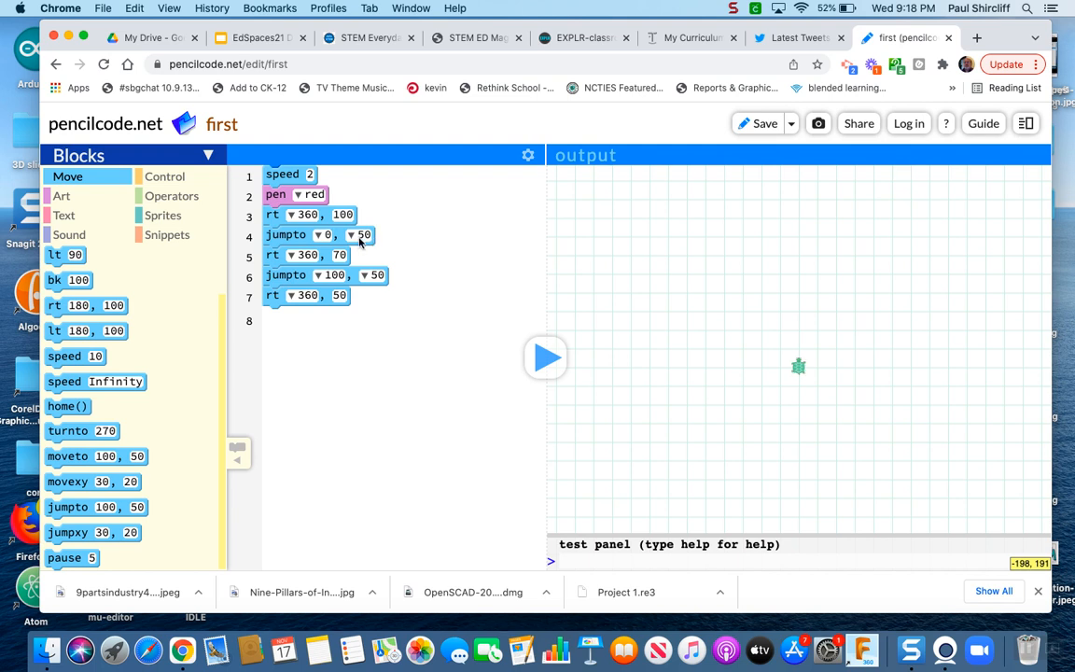
{"action": "left_click", "coordinate": [309, 214]}
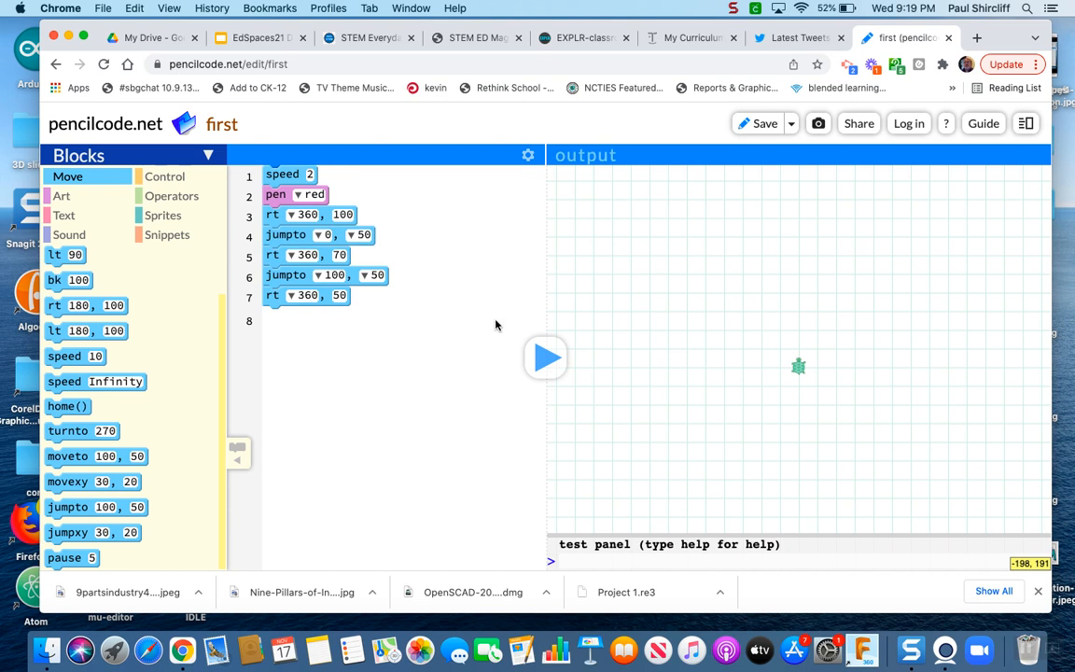
{"action": "mouse_move", "coordinate": [545, 359]}
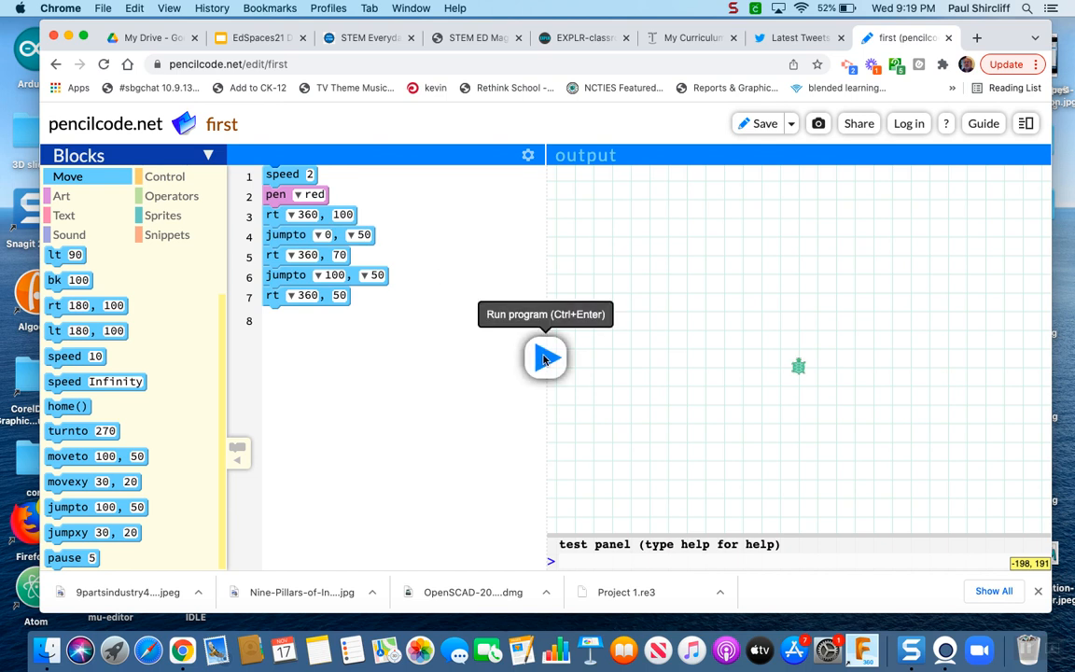
Step: Run the program to draw the three overlapping red circles in the output
{"action": "left_click", "coordinate": [545, 358]}
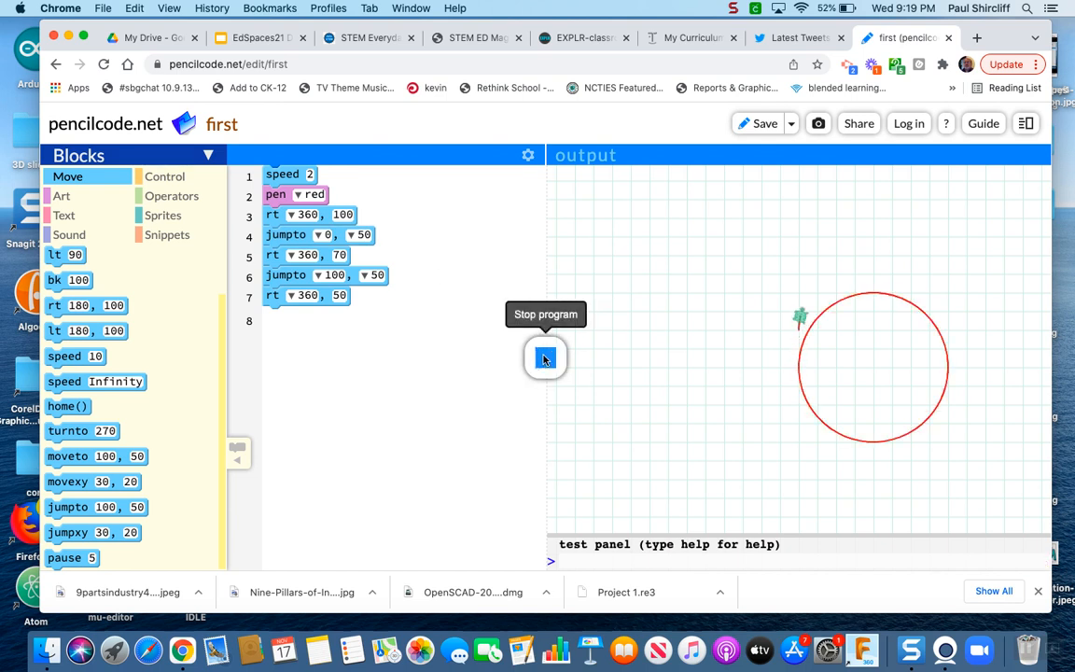
{"action": "left_click", "coordinate": [545, 359]}
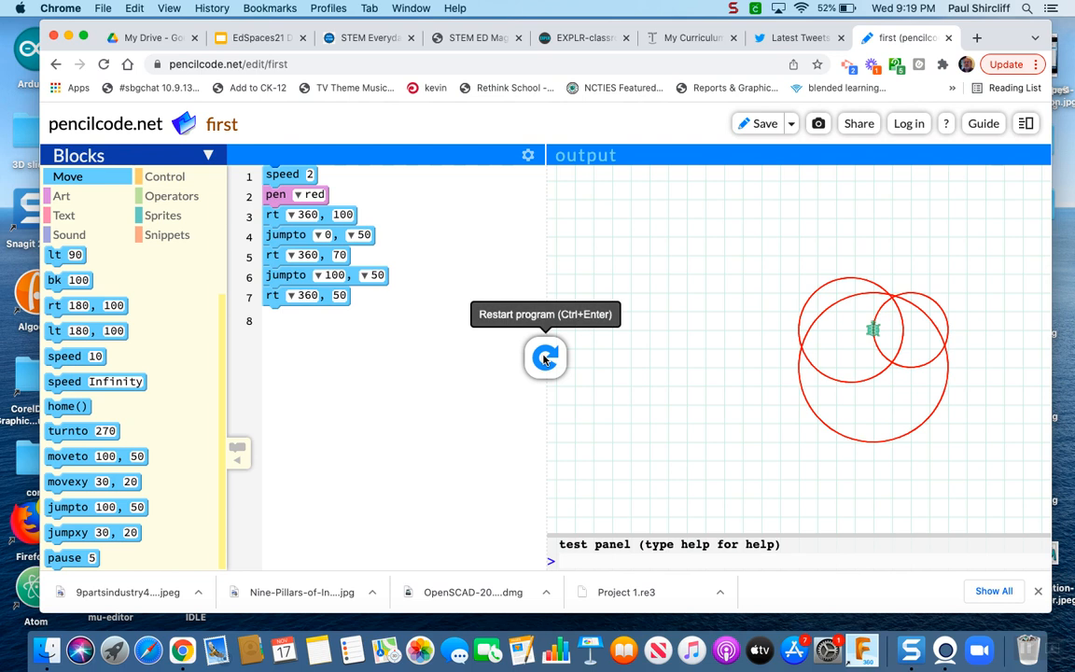
{"action": "mouse_move", "coordinate": [452, 246]}
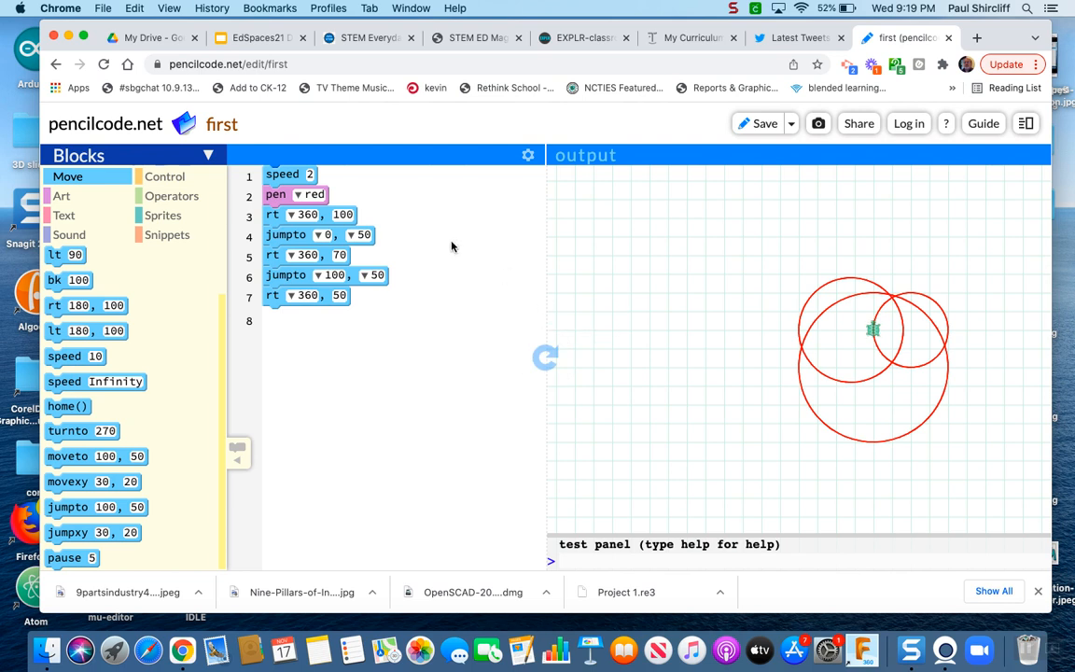
{"action": "mouse_move", "coordinate": [821, 311]}
{"action": "type", "text": "5"}
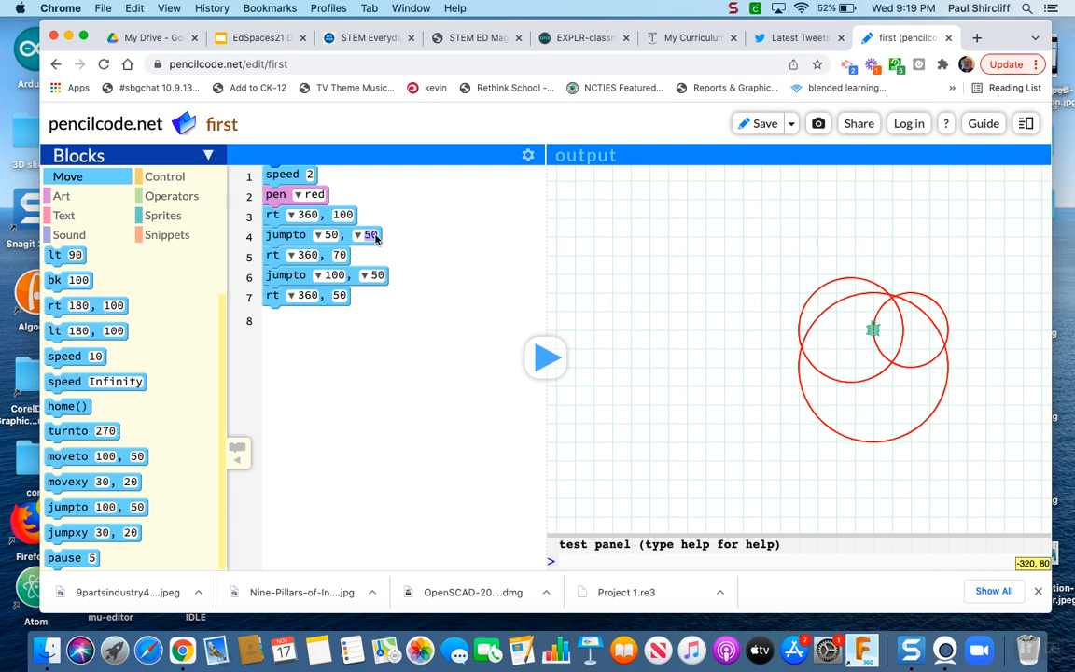
Step: Change the first jump to 40, 70 and rerun to redraw the shifted circles
{"action": "type", "text": "70"}
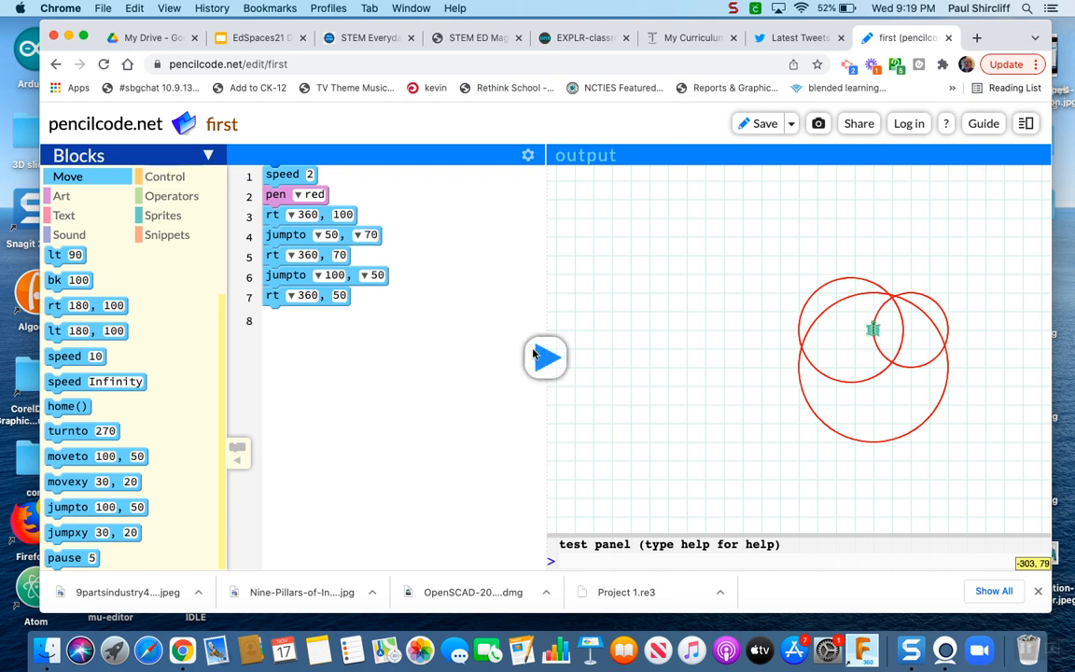
{"action": "left_click", "coordinate": [545, 358]}
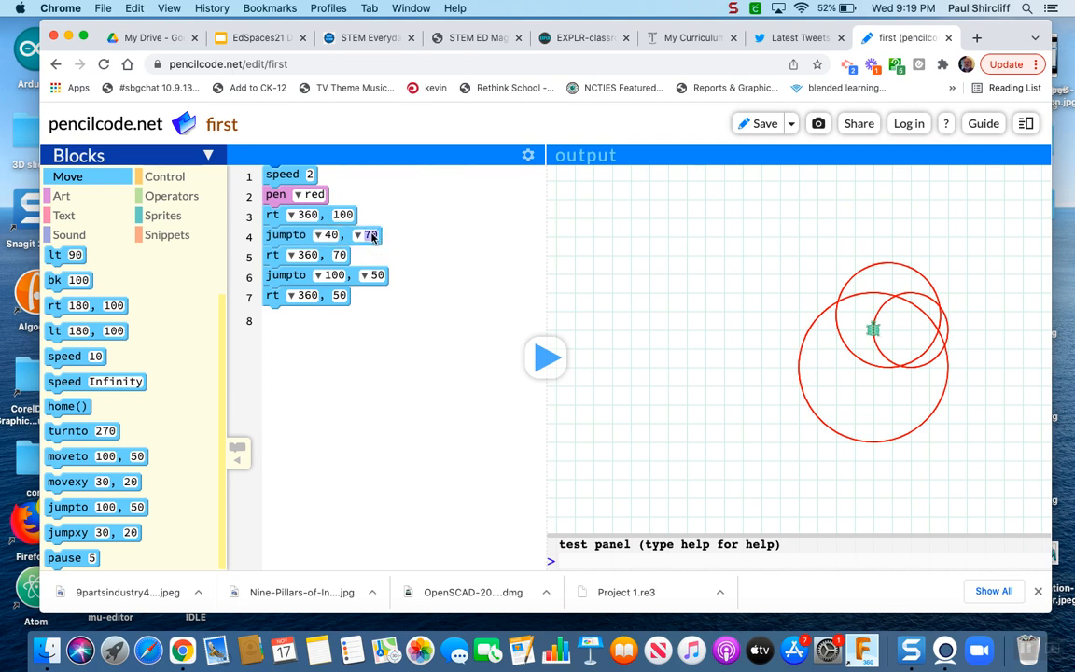
{"action": "left_click", "coordinate": [545, 358]}
{"action": "type", "text": "-100"}
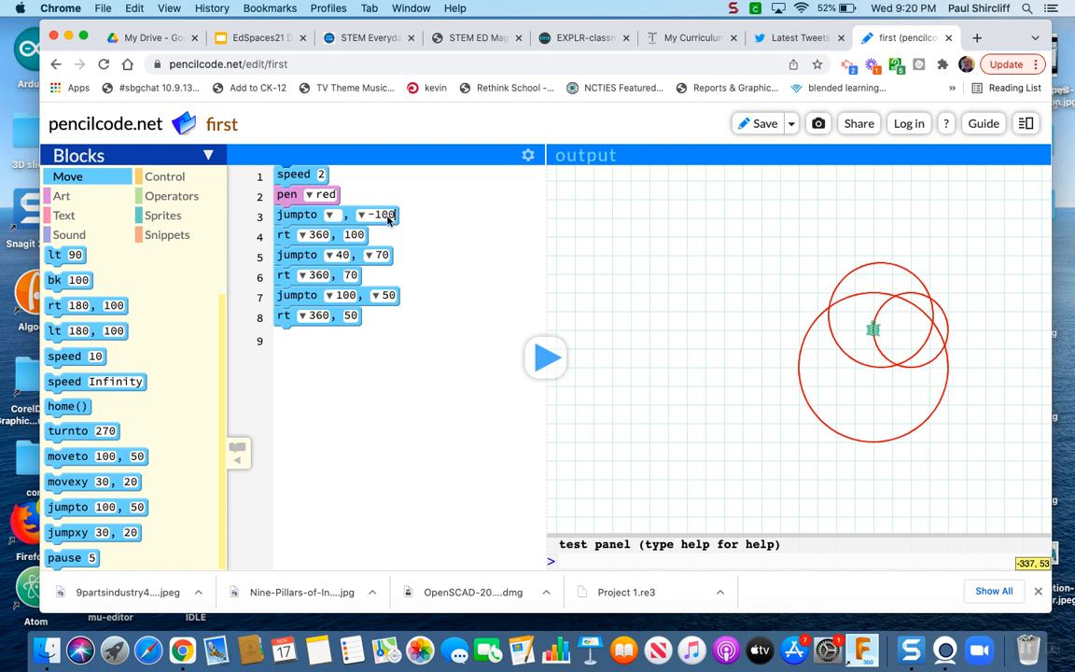
Step: Rerun with the bottom jump at 0, -100 and set the middle circle's jump x to 35
{"action": "left_click", "coordinate": [545, 358]}
{"action": "type", "text": "0"}
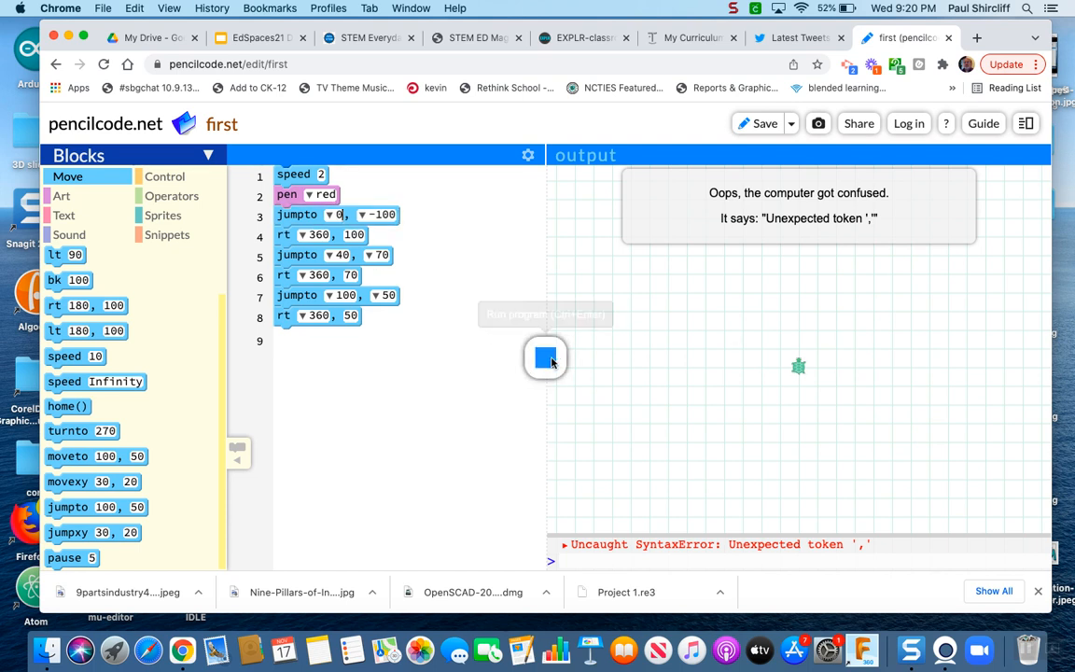
{"action": "left_click", "coordinate": [545, 358]}
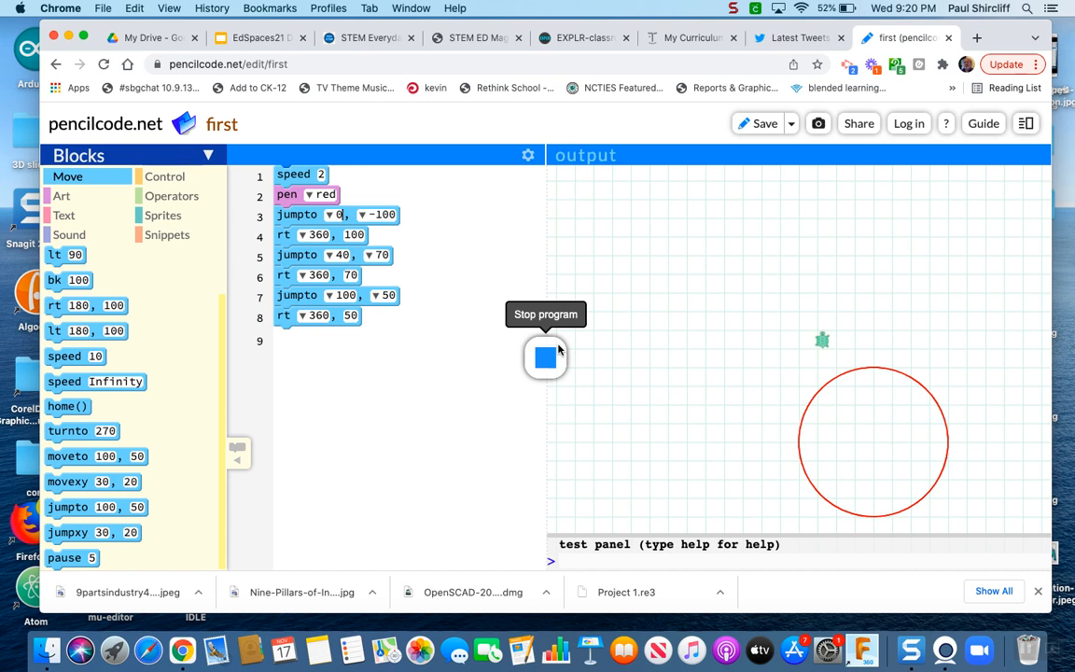
{"action": "left_click", "coordinate": [545, 358]}
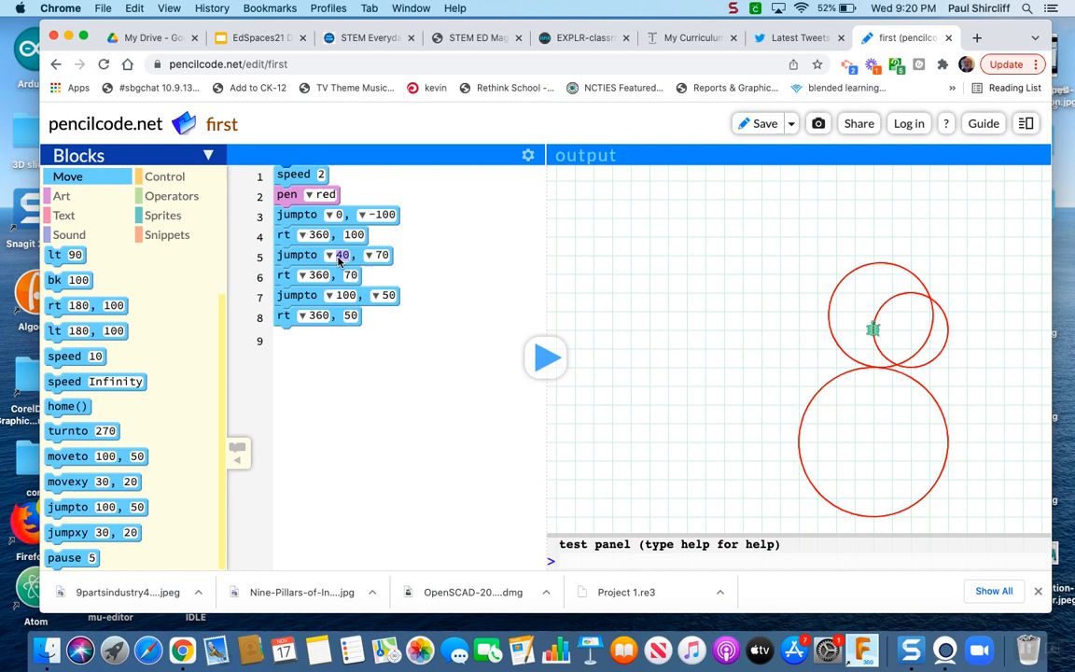
{"action": "type", "text": "35"}
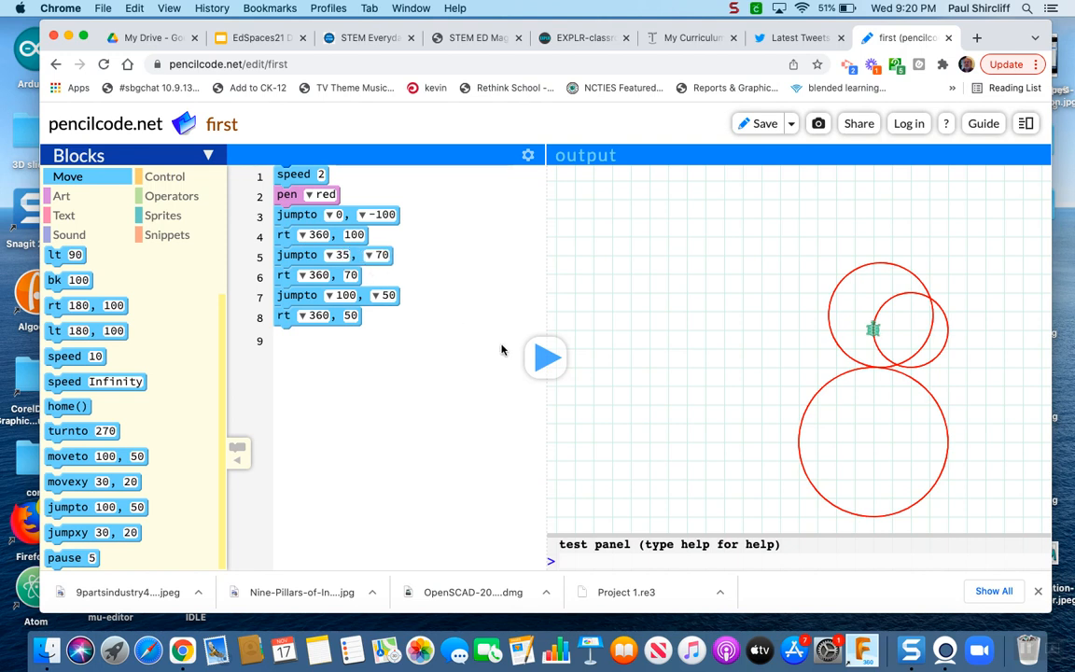
Step: Rerun and tweak the middle circle's jump x (40, then 30) until it sits on the base
{"action": "left_click", "coordinate": [544, 358]}
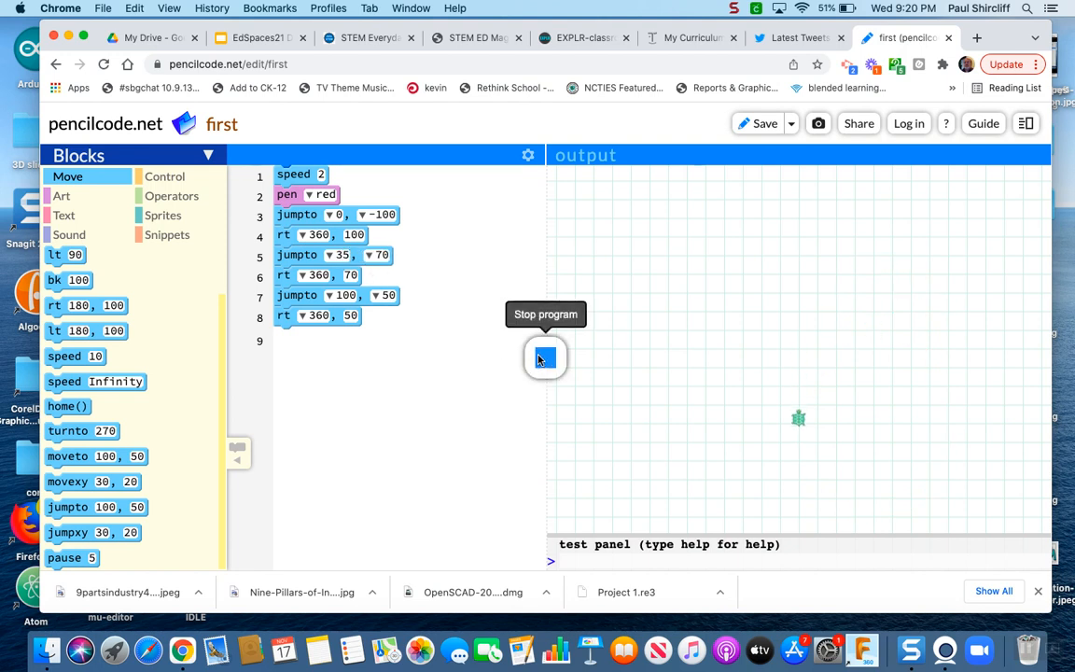
{"action": "left_click", "coordinate": [544, 358]}
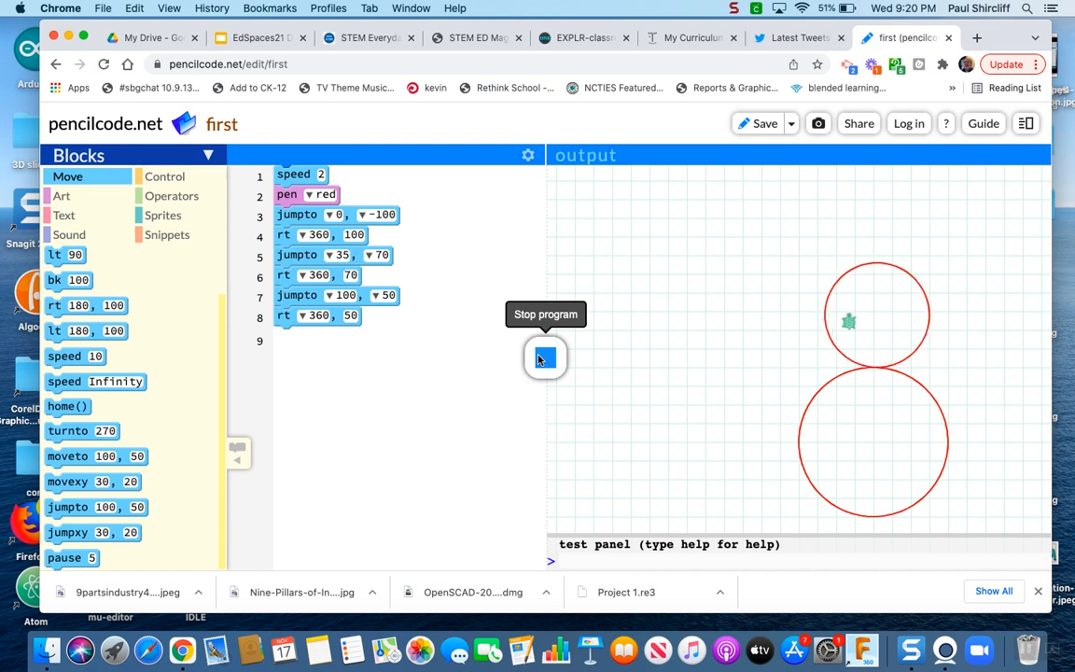
{"action": "left_click", "coordinate": [545, 358]}
{"action": "type", "text": "30"}
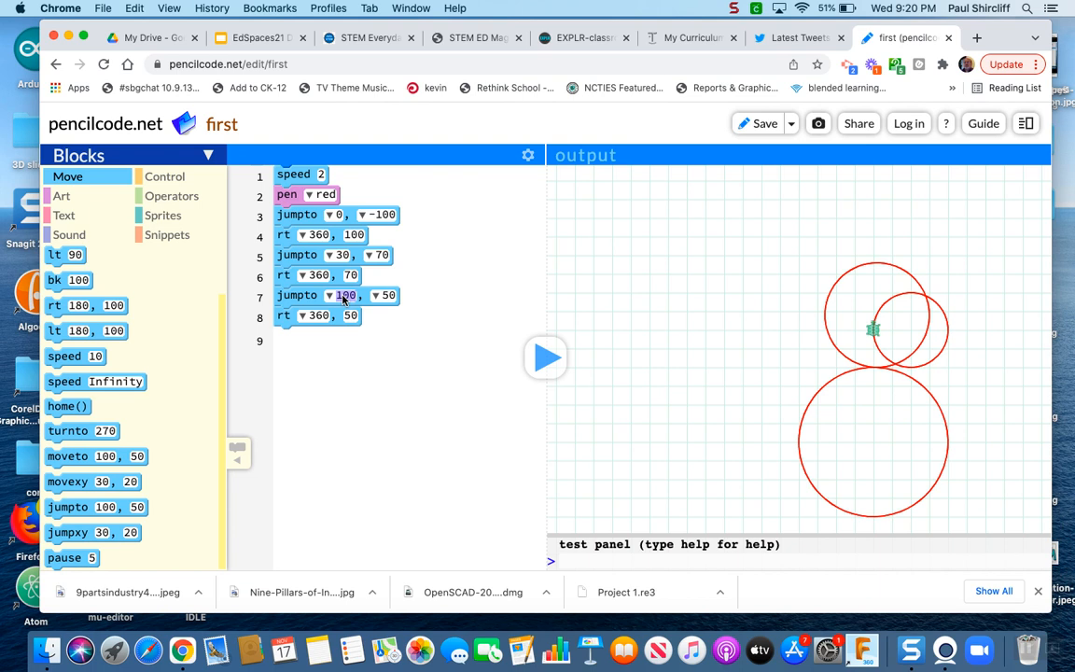
{"action": "type", "text": "40"}
{"action": "left_click", "coordinate": [384, 294]}
{"action": "type", "text": "120"}
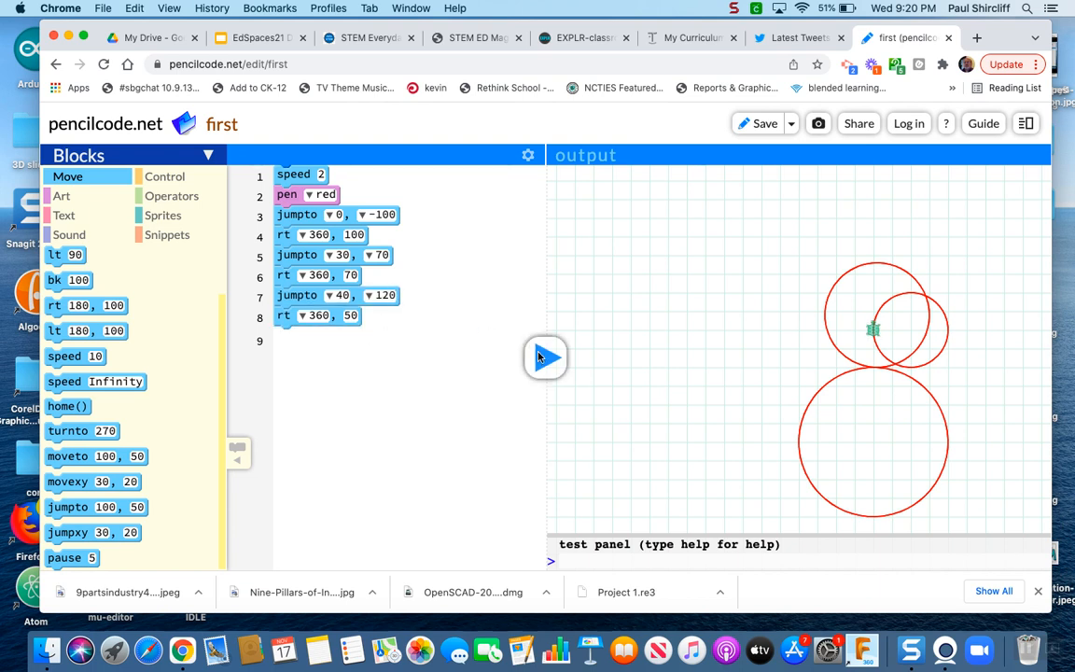
{"action": "left_click", "coordinate": [545, 358]}
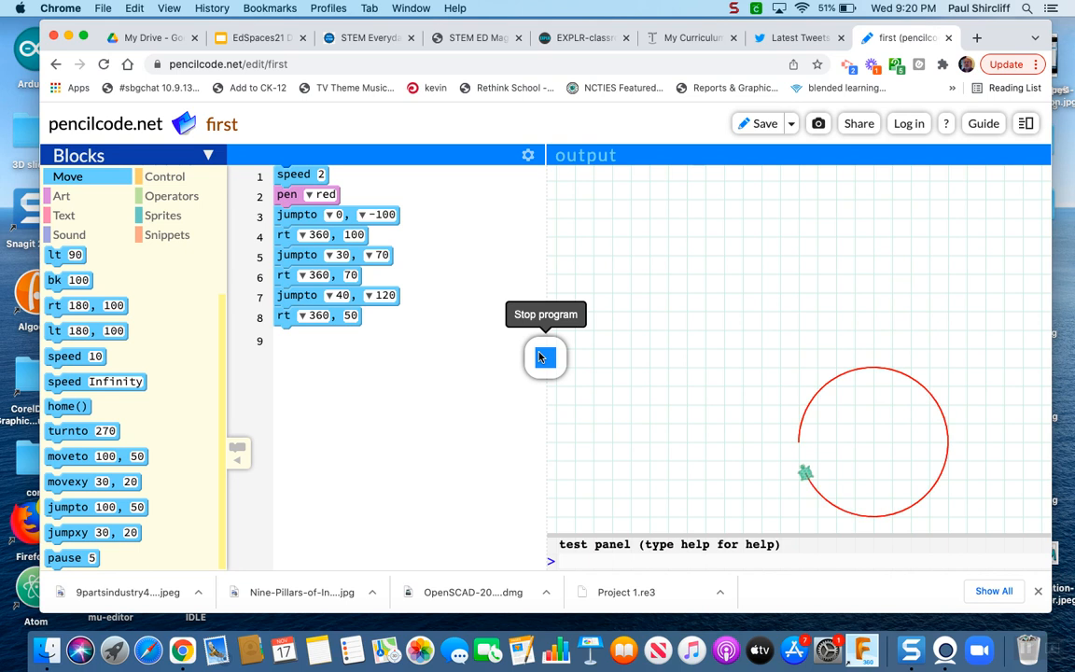
{"action": "left_click", "coordinate": [545, 358]}
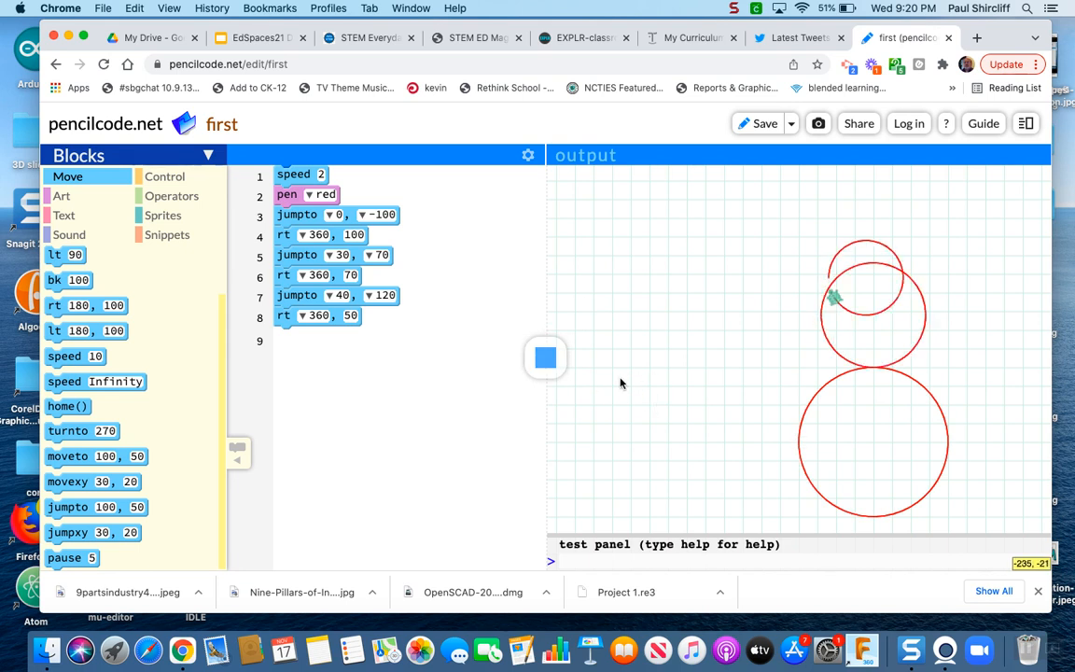
Step: Raise the head's jump to 50, 190 and rerun until the three circles stack into a snowman
{"action": "left_click", "coordinate": [544, 358]}
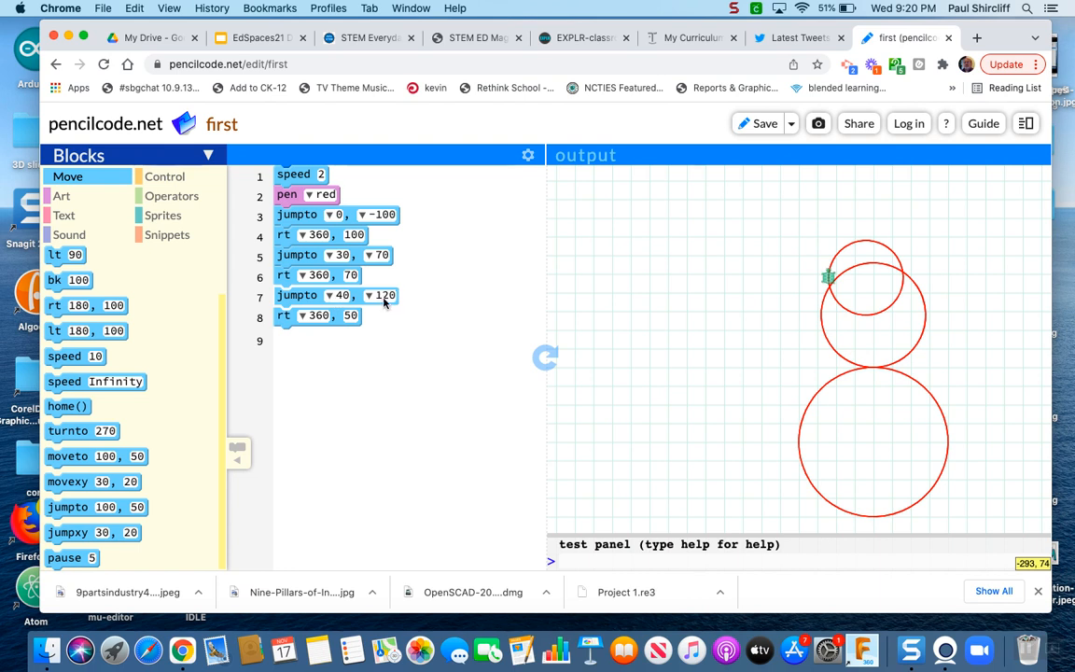
{"action": "mouse_move", "coordinate": [382, 298]}
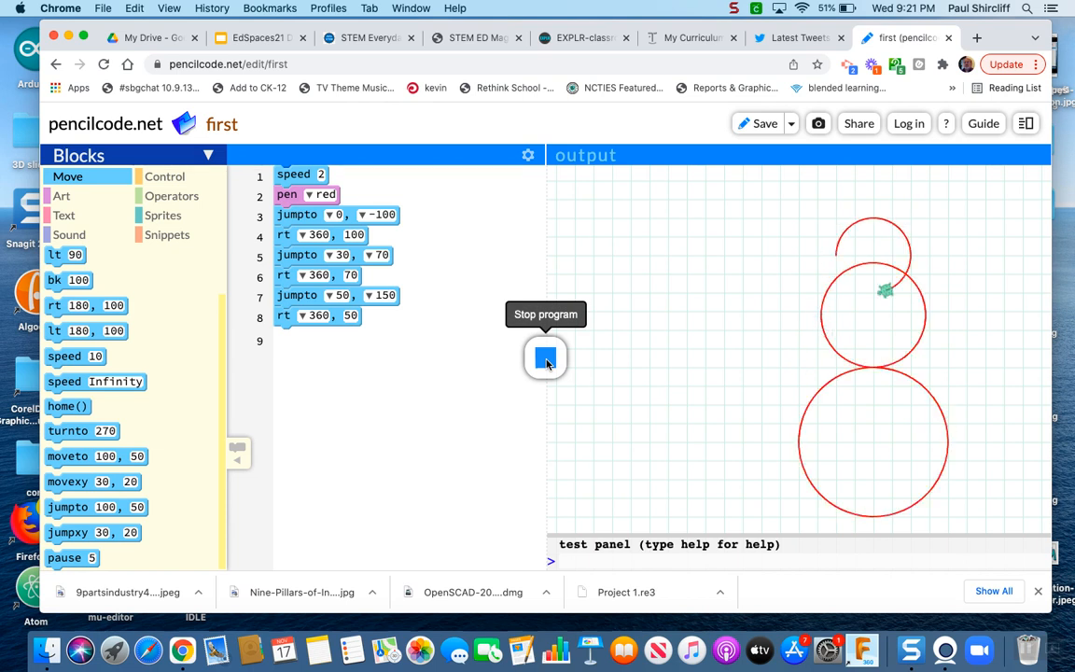
{"action": "left_click", "coordinate": [544, 358]}
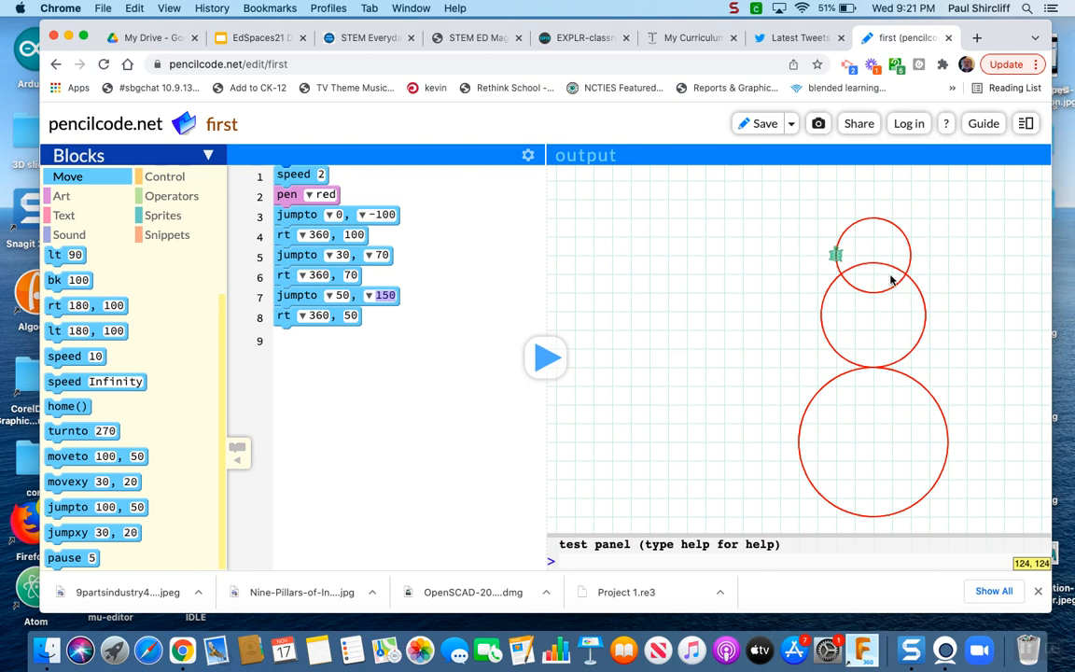
{"action": "mouse_move", "coordinate": [875, 296]}
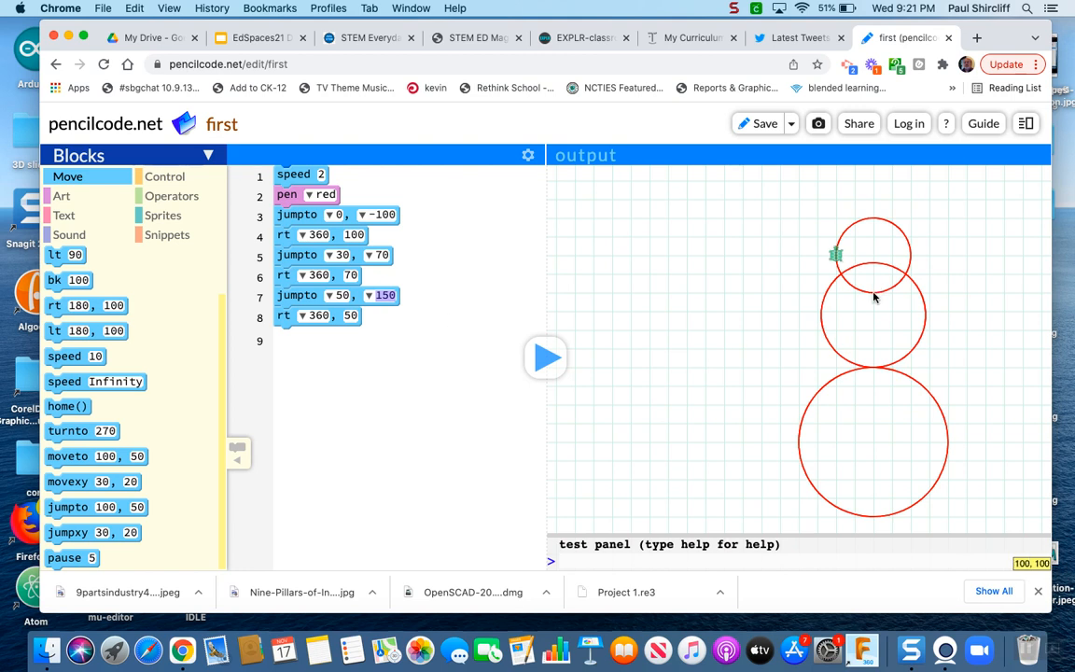
{"action": "mouse_move", "coordinate": [867, 271]}
{"action": "type", "text": "1"}
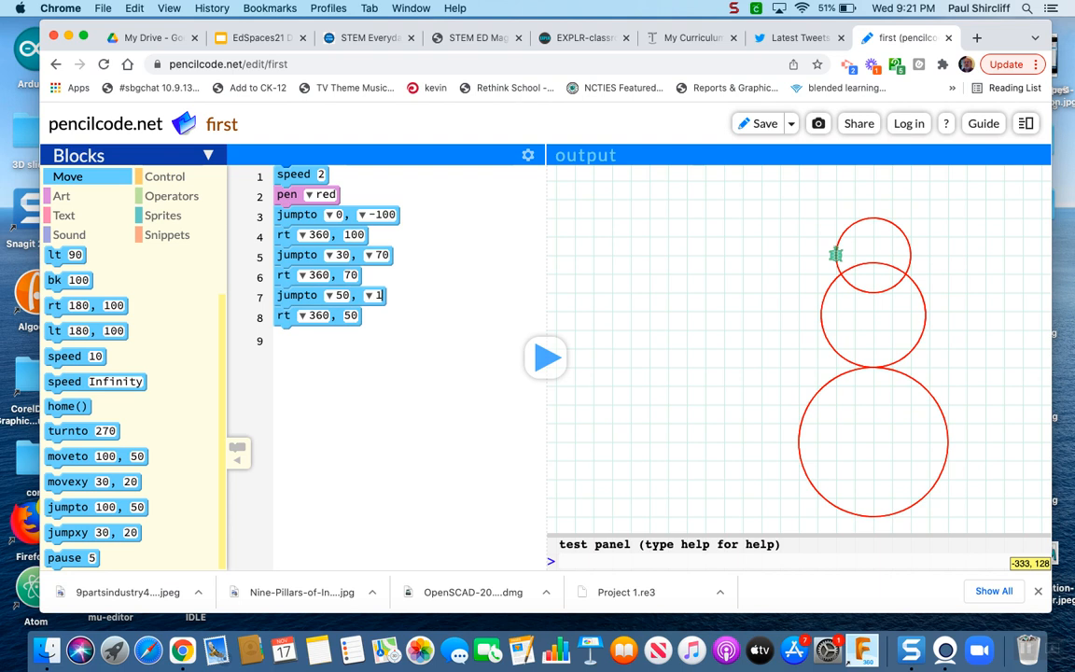
{"action": "left_click", "coordinate": [545, 358]}
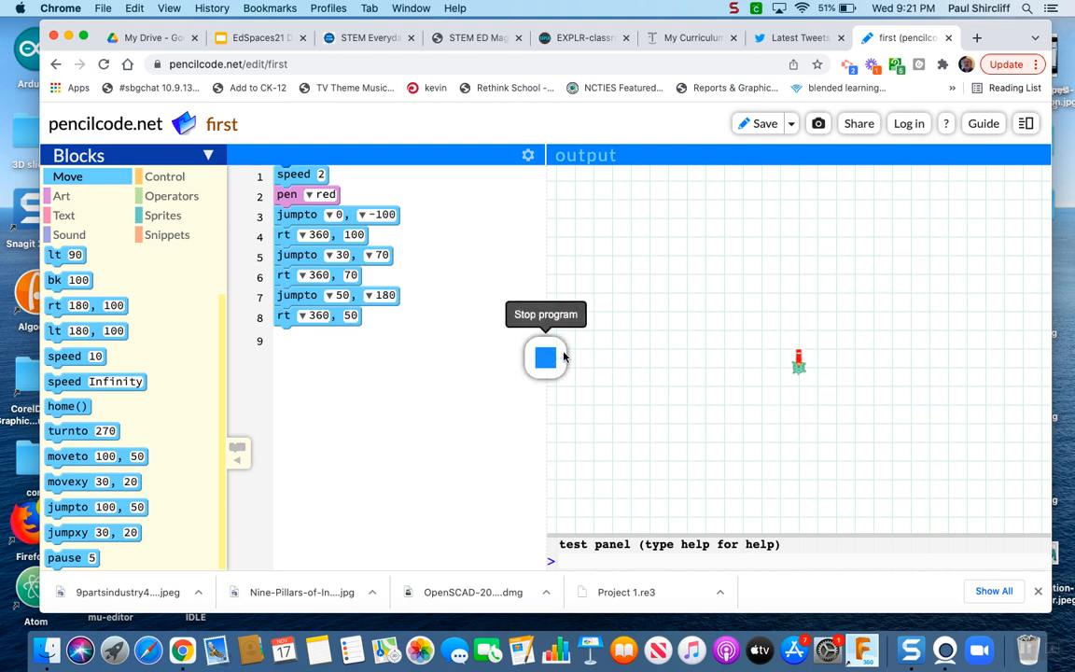
{"action": "left_click", "coordinate": [545, 358]}
{"action": "type", "text": "190"}
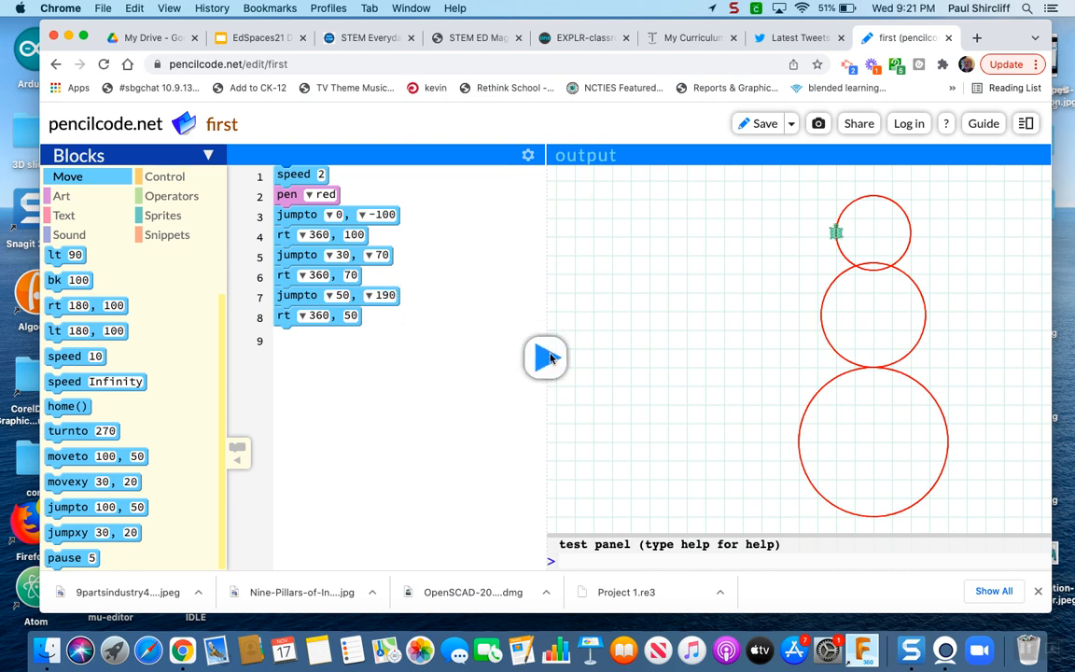
{"action": "left_click", "coordinate": [545, 358]}
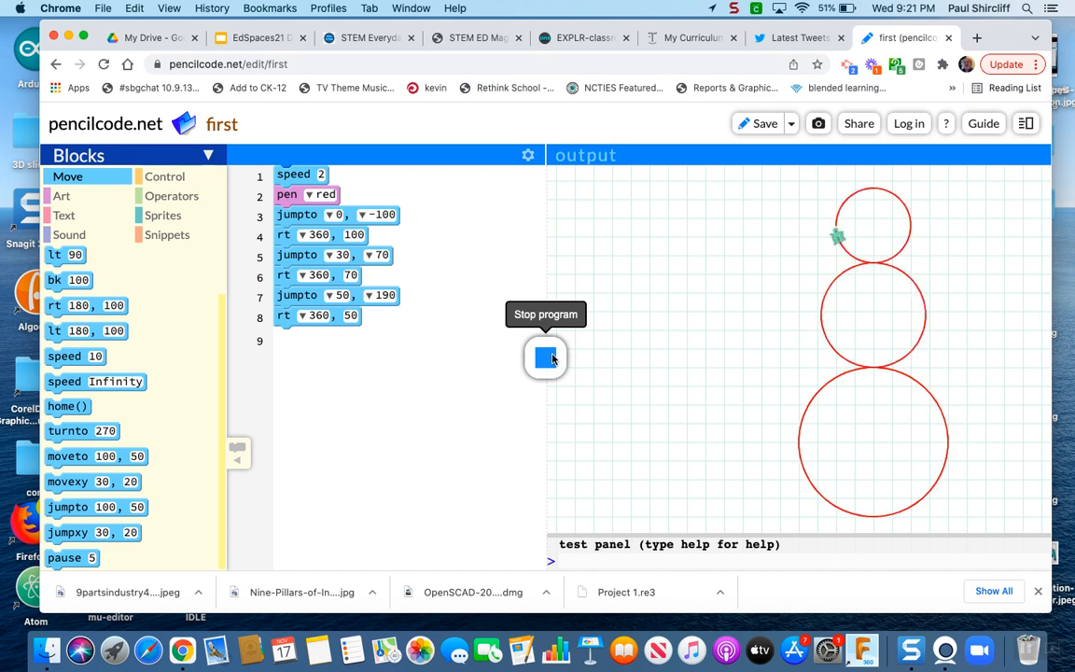
{"action": "left_click", "coordinate": [544, 358]}
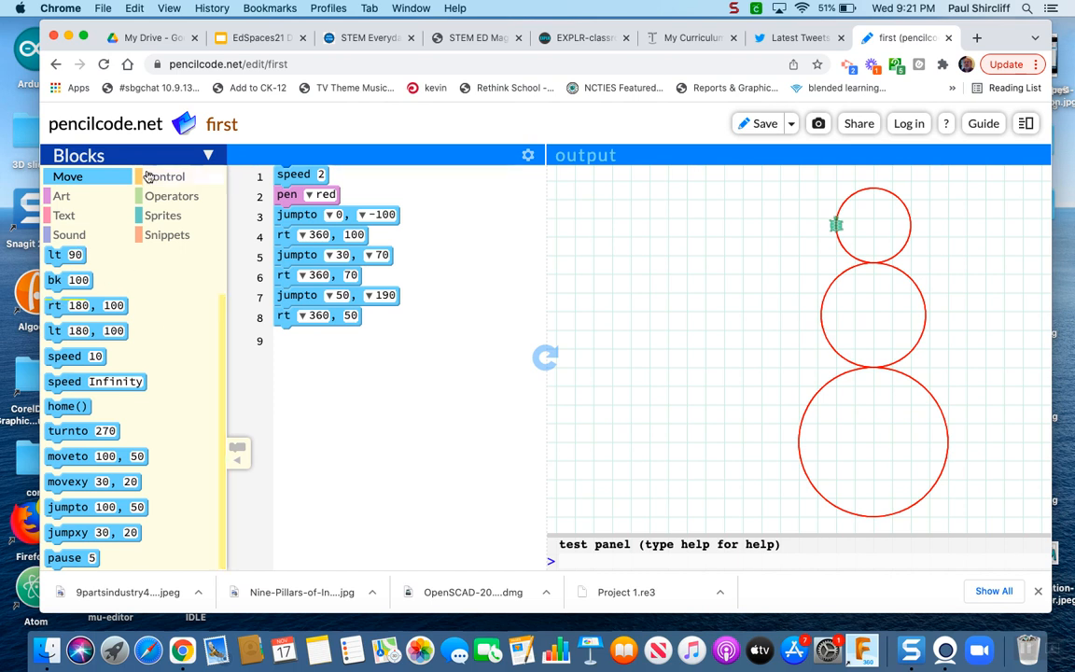
Step: Fill the for 1..3 loop with fd 20 and rt 120 and run it to draw a small triangle
{"action": "left_click", "coordinate": [164, 175]}
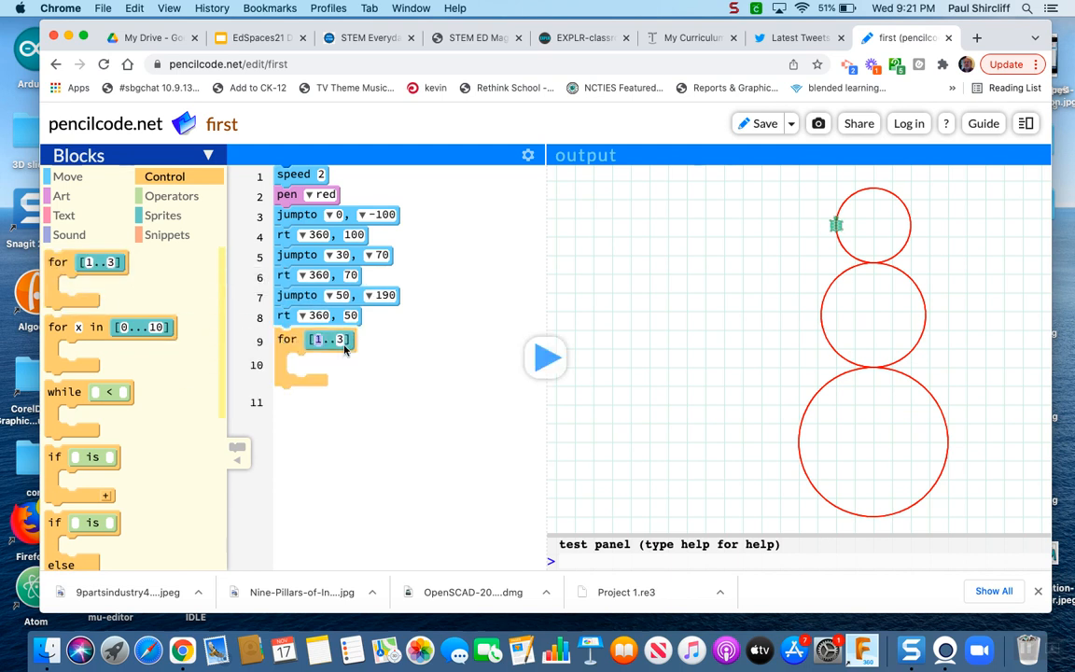
{"action": "left_click", "coordinate": [67, 175]}
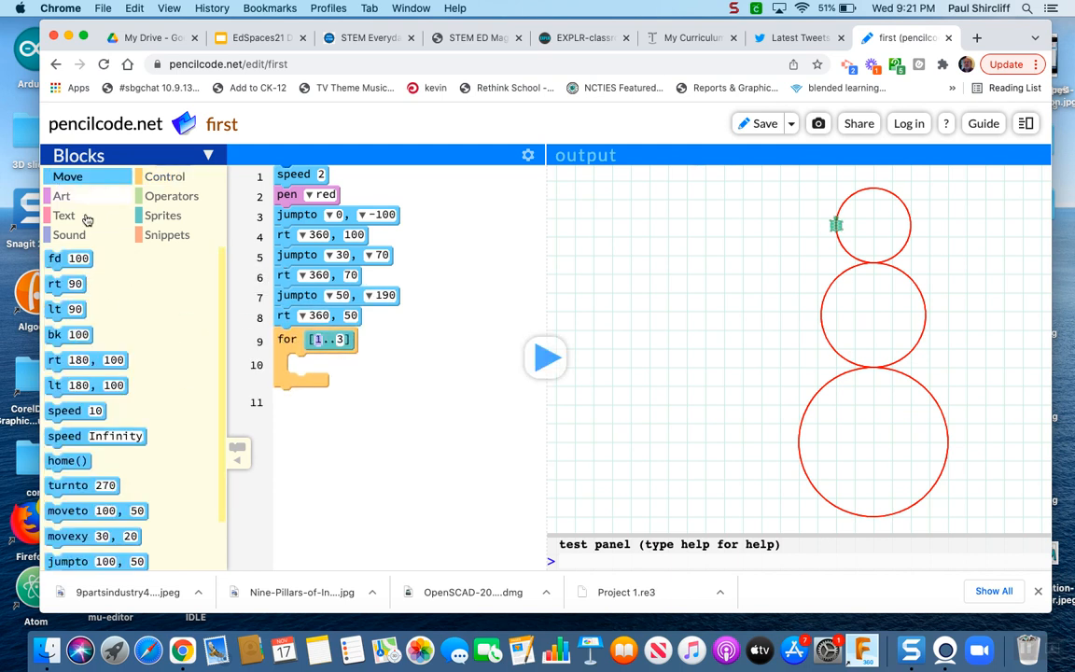
{"action": "left_click_drag", "start_coordinate": [65, 257], "coordinate": [317, 362]}
{"action": "type", "text": "20"}
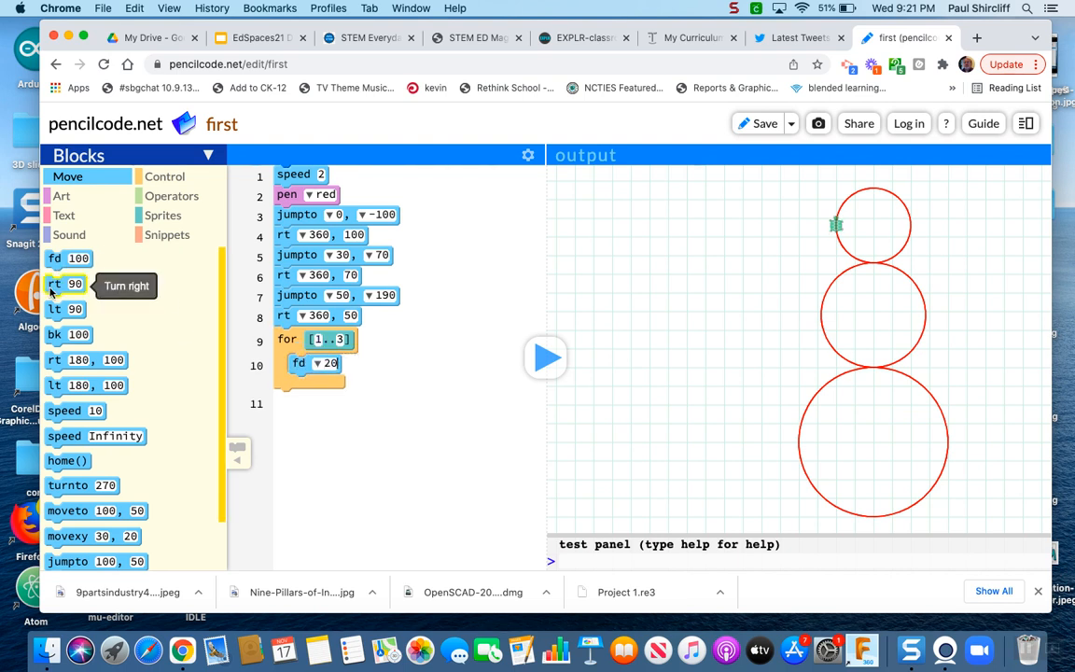
{"action": "left_click_drag", "start_coordinate": [65, 284], "coordinate": [310, 383]}
{"action": "type", "text": "120"}
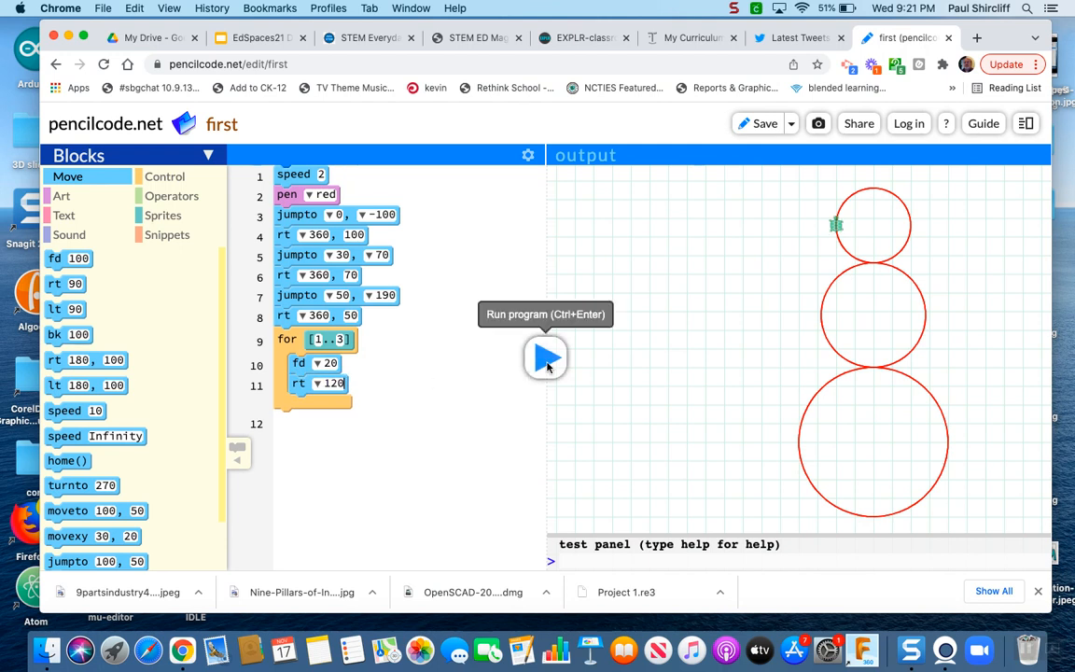
{"action": "left_click", "coordinate": [545, 358]}
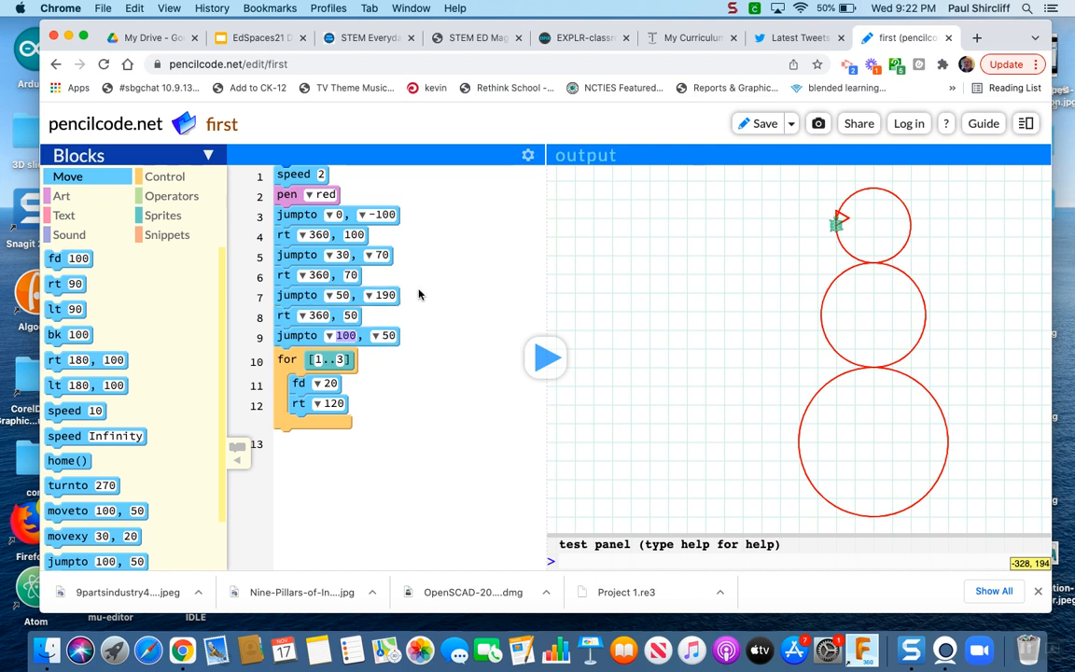
{"action": "mouse_move", "coordinate": [788, 343]}
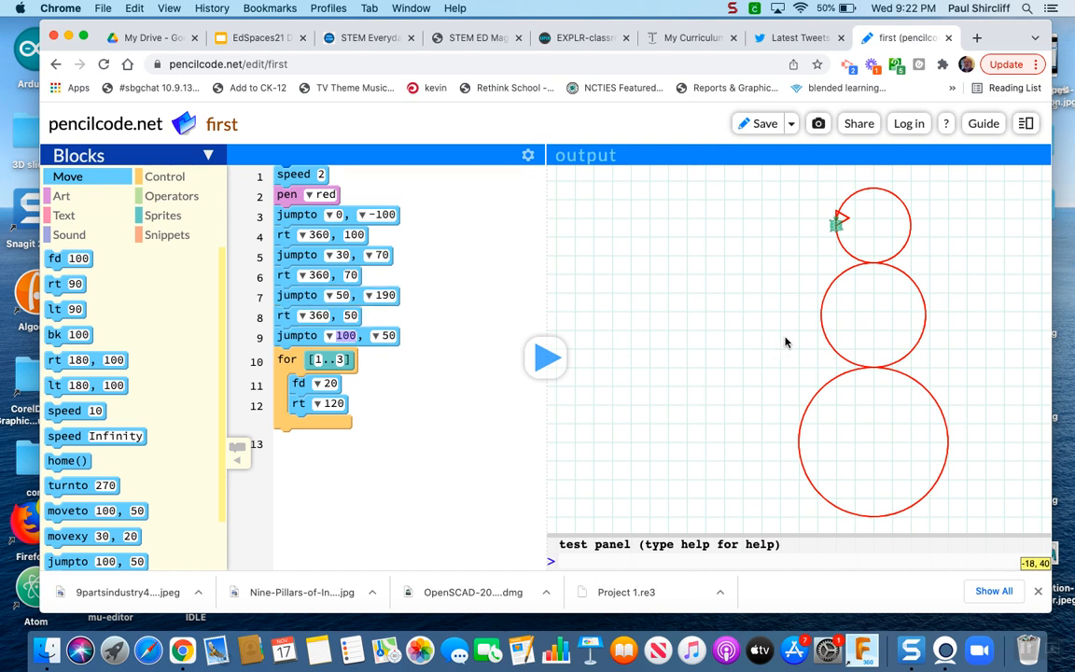
{"action": "mouse_move", "coordinate": [798, 336]}
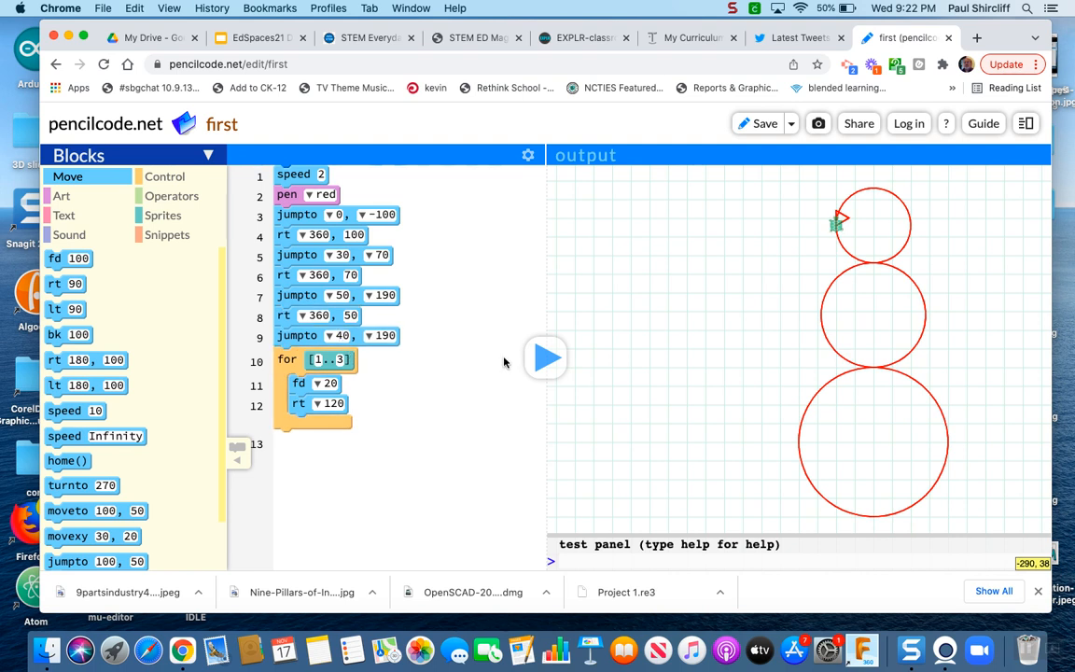
Step: Tune the triangle's jump x through 40, 55, 60 to 70, 190 so the eye lands in the head
{"action": "left_click", "coordinate": [545, 359]}
{"action": "type", "text": "55"}
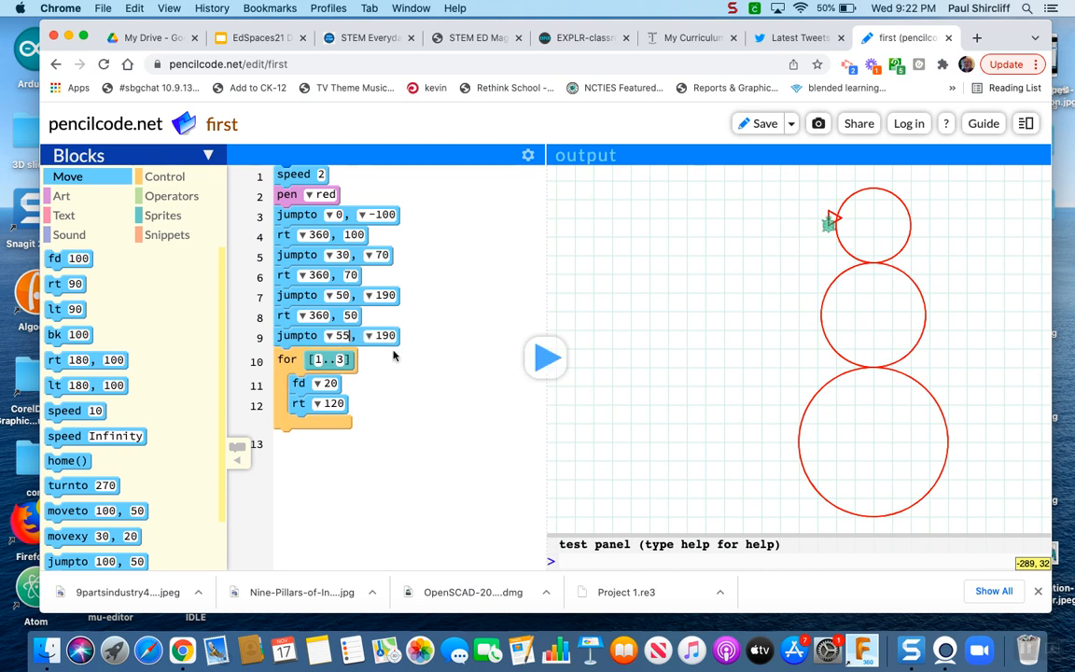
{"action": "left_click", "coordinate": [545, 358]}
{"action": "type", "text": "60"}
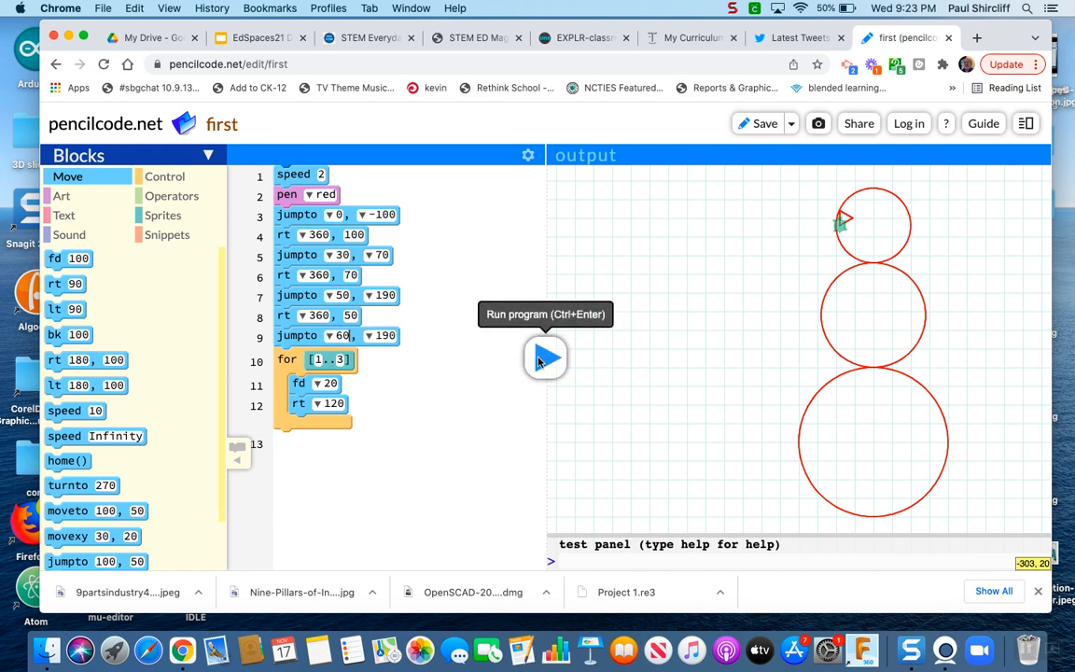
{"action": "left_click", "coordinate": [545, 359]}
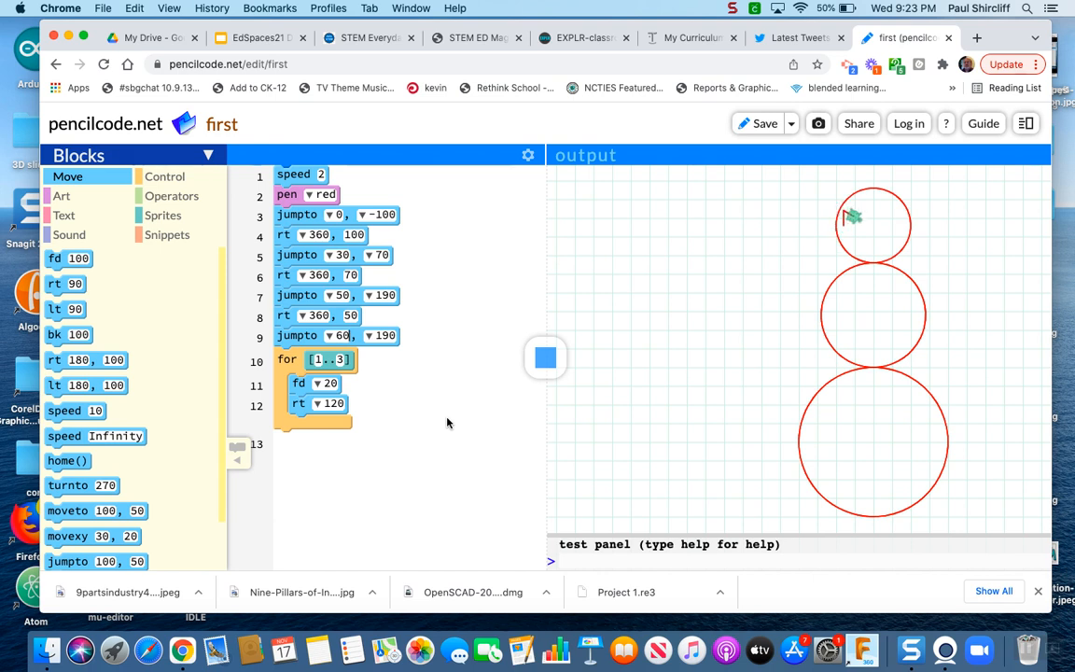
{"action": "left_click", "coordinate": [545, 358]}
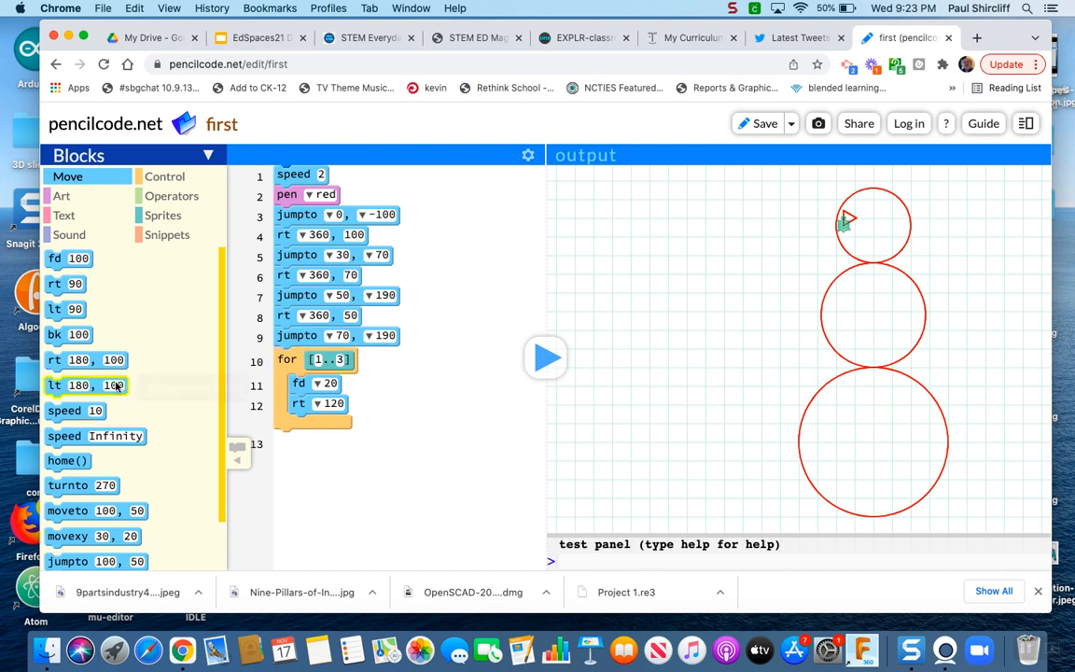
{"action": "mouse_move", "coordinate": [70, 560]}
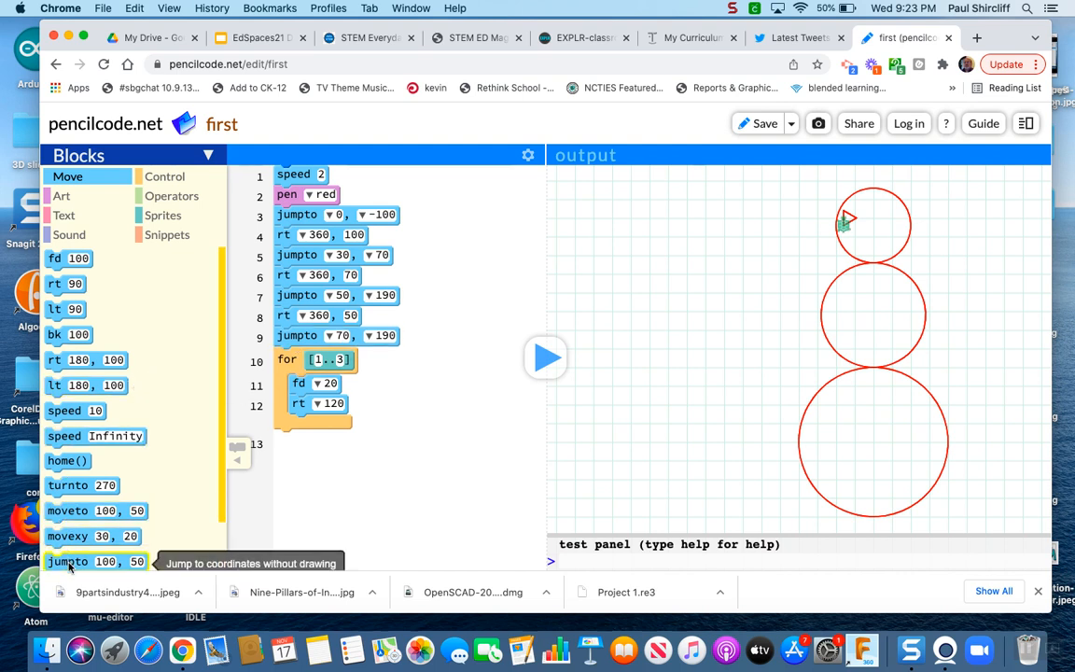
Step: Add a jump to 90, 190 and a second for 1..3 loop with a forward move and turn for the other eye
{"action": "left_click_drag", "start_coordinate": [94, 559], "coordinate": [308, 438]}
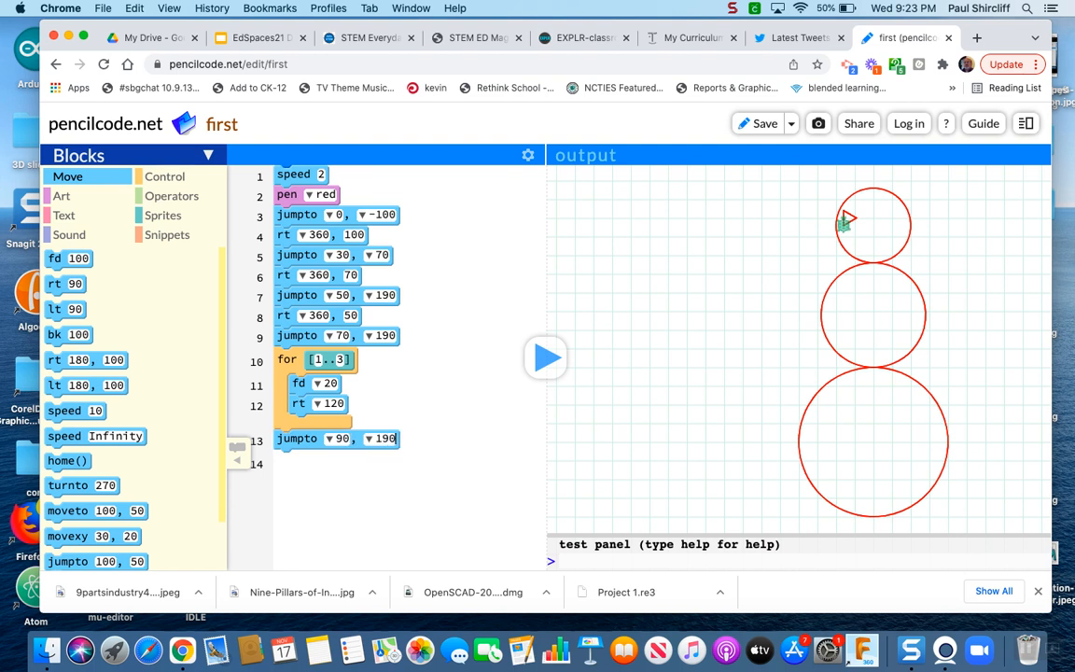
{"action": "left_click", "coordinate": [164, 175]}
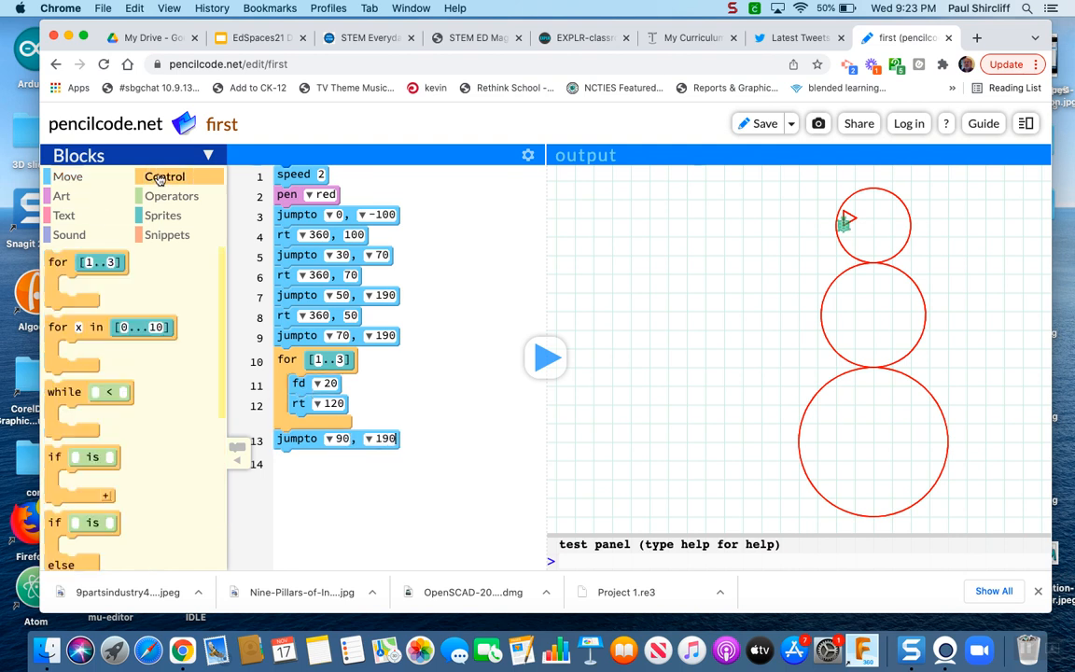
{"action": "left_click_drag", "start_coordinate": [84, 261], "coordinate": [336, 500]}
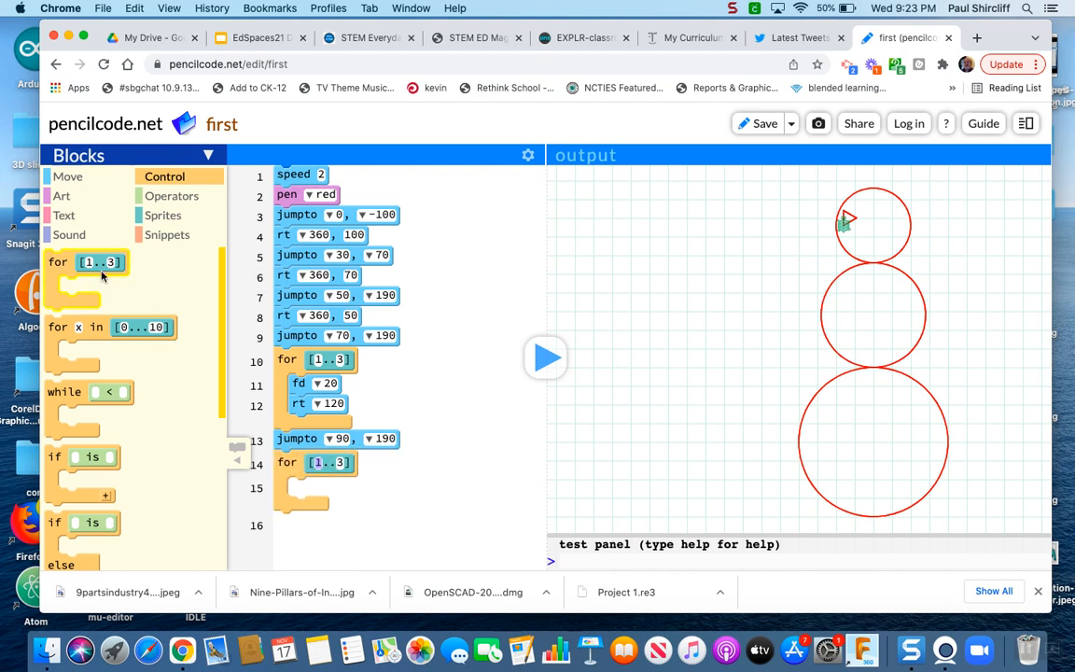
{"action": "left_click", "coordinate": [67, 176]}
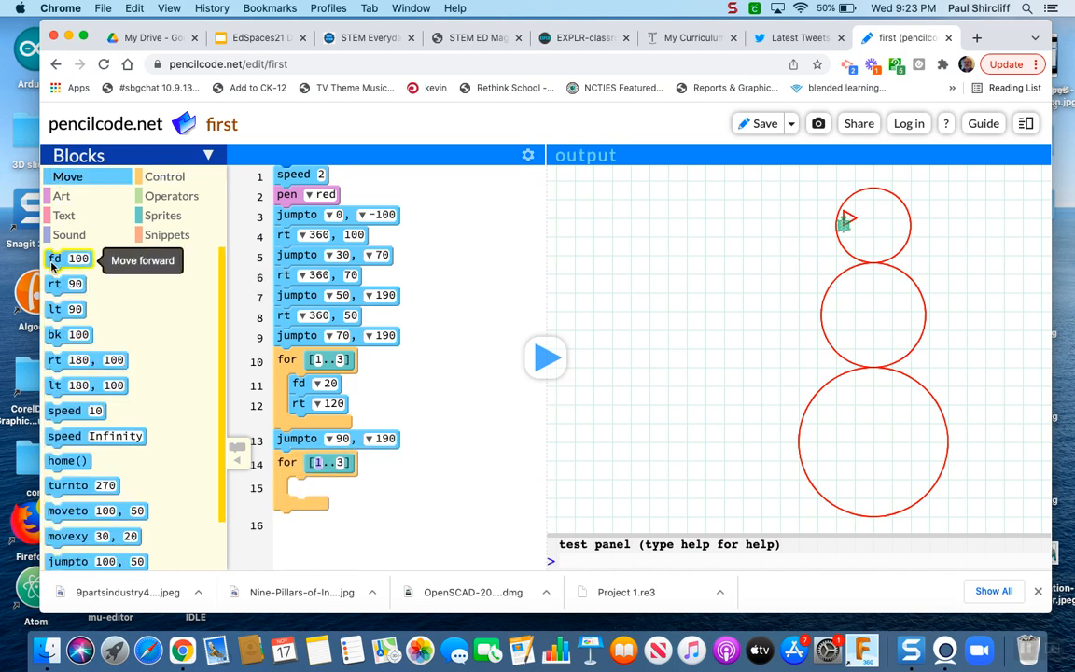
{"action": "left_click_drag", "start_coordinate": [68, 257], "coordinate": [317, 485]}
{"action": "type", "text": "20"}
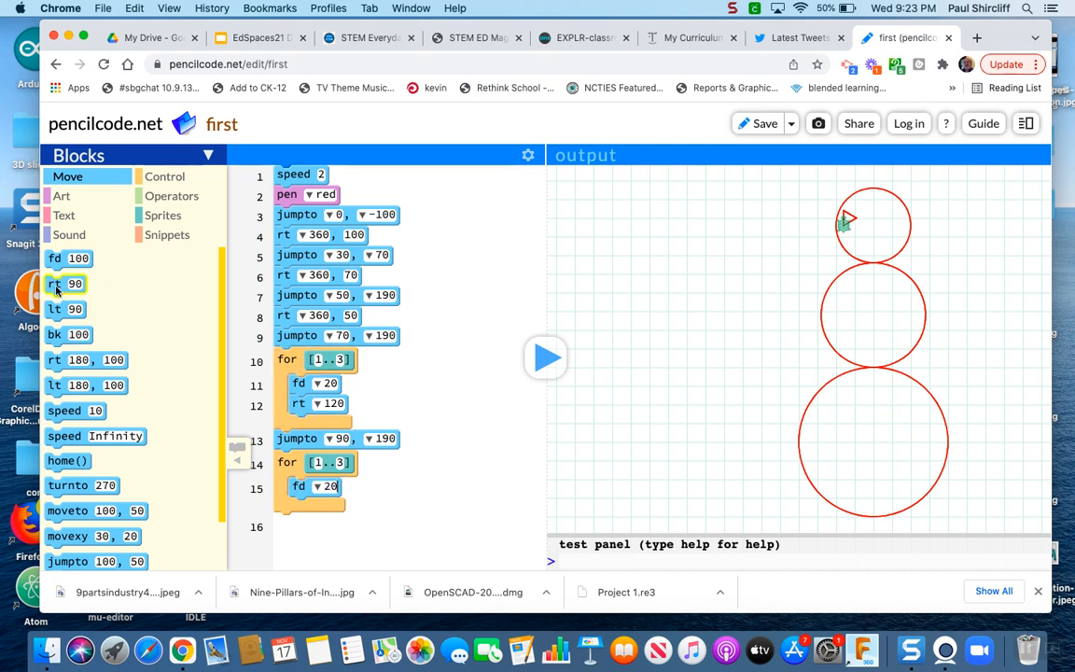
{"action": "left_click_drag", "start_coordinate": [66, 284], "coordinate": [314, 507]}
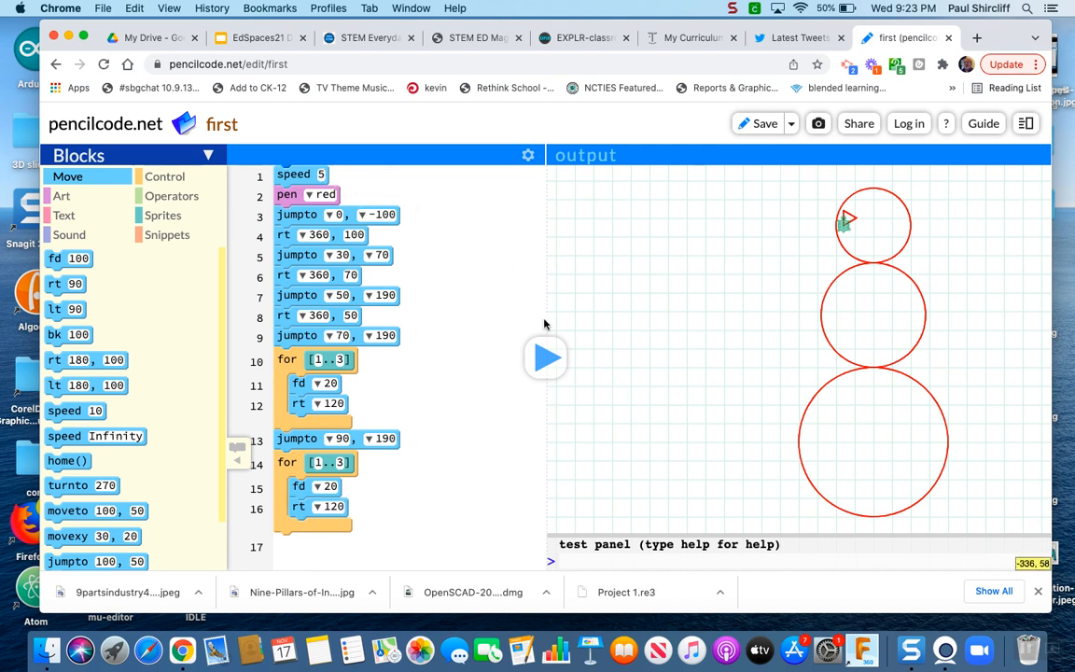
Step: Run the program repeatedly while repositioning the second eye's jumpto to 120, 190
{"action": "left_click", "coordinate": [545, 359]}
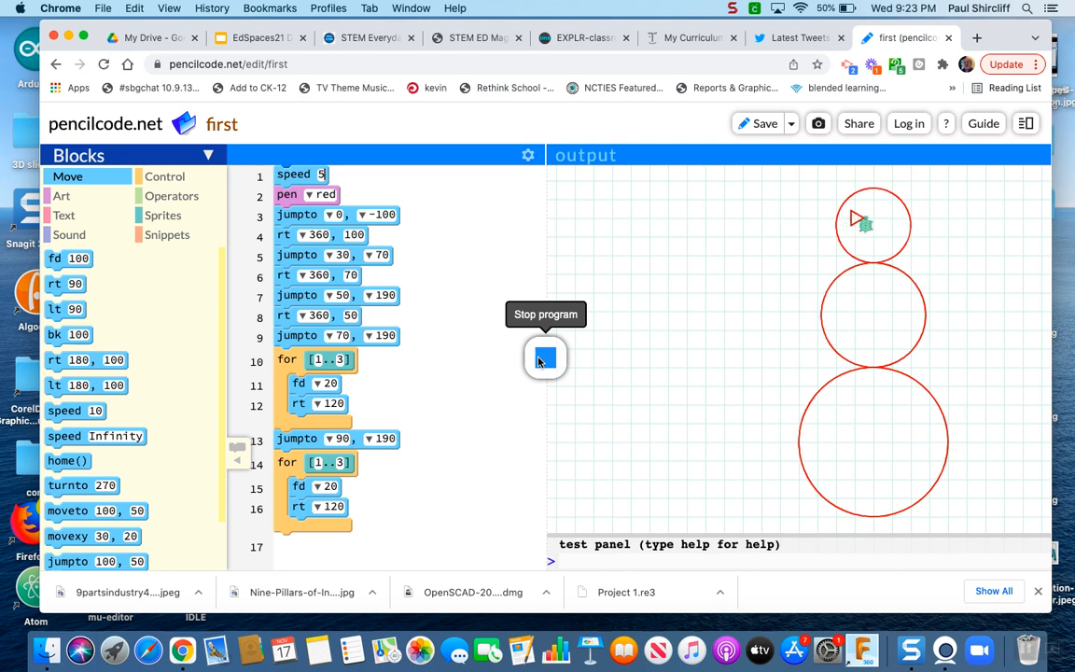
{"action": "left_click", "coordinate": [545, 358]}
{"action": "type", "text": "130"}
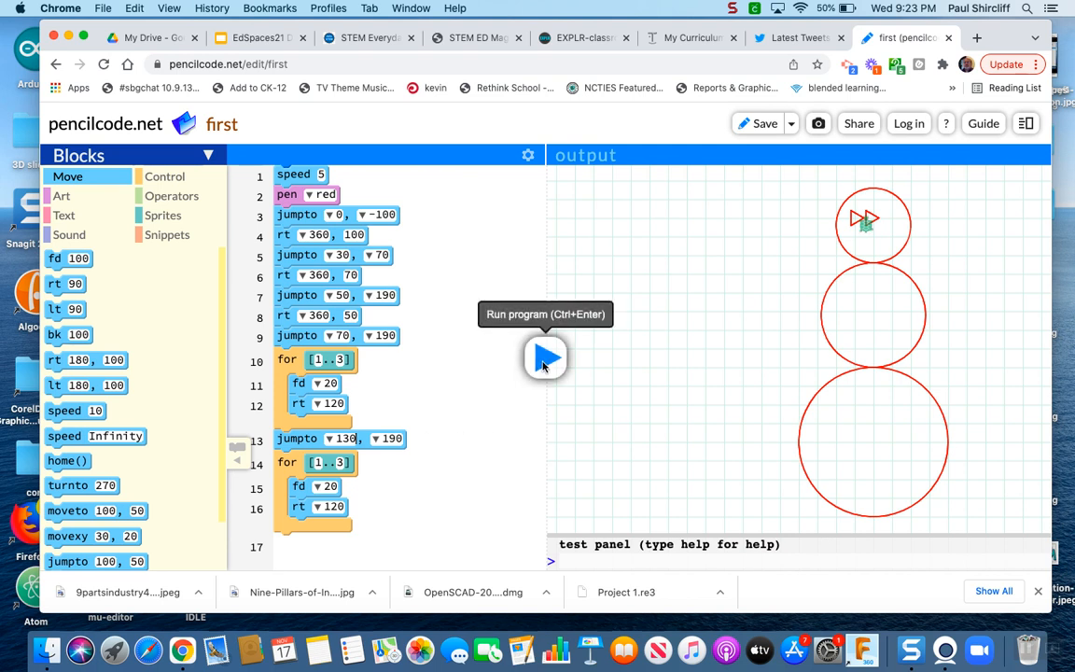
{"action": "left_click", "coordinate": [544, 359]}
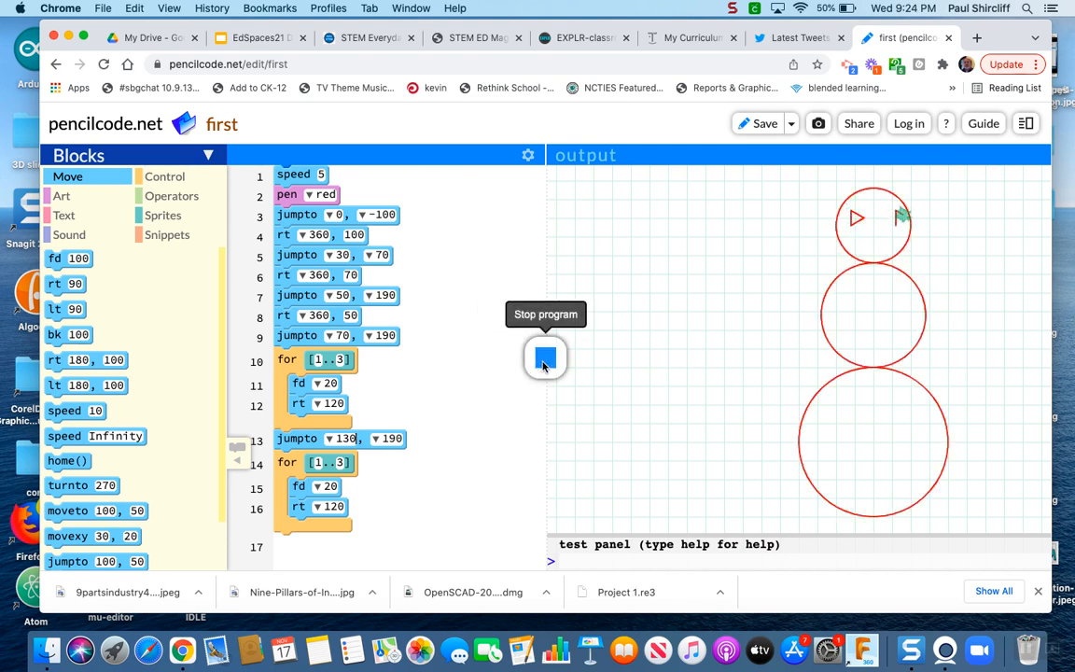
{"action": "left_click", "coordinate": [545, 358]}
{"action": "type", "text": "120"}
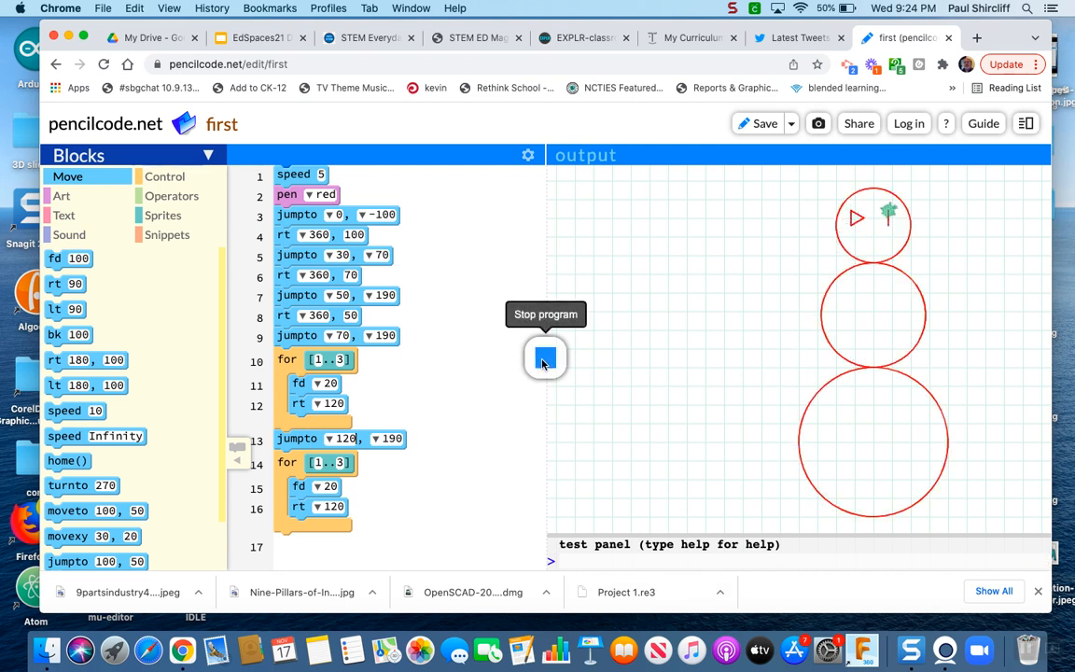
{"action": "left_click", "coordinate": [545, 358]}
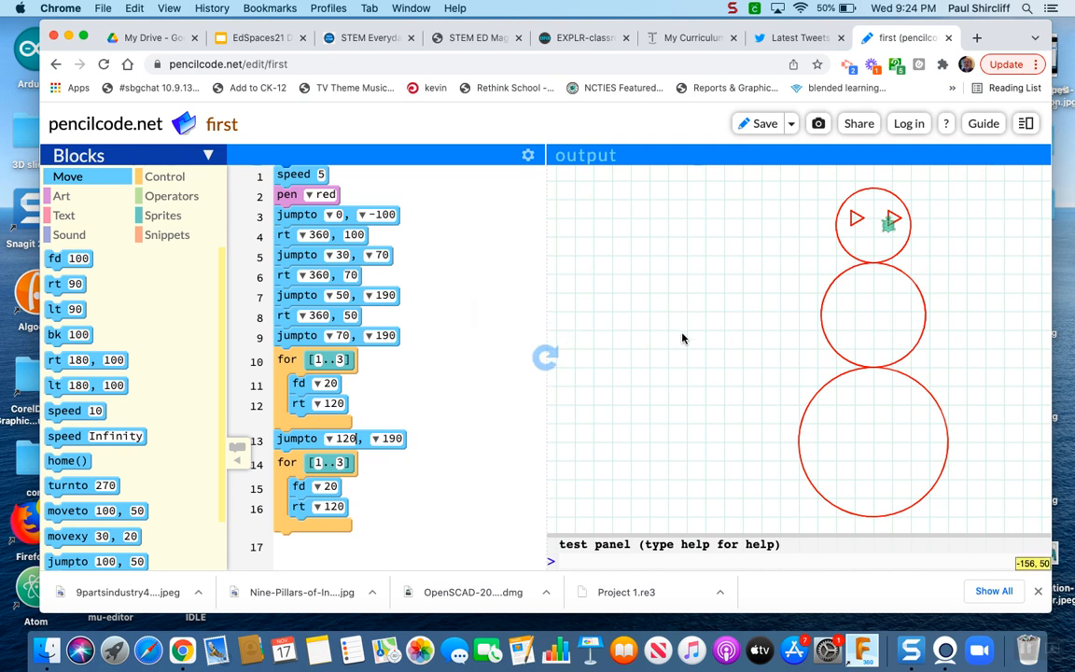
{"action": "mouse_move", "coordinate": [688, 332]}
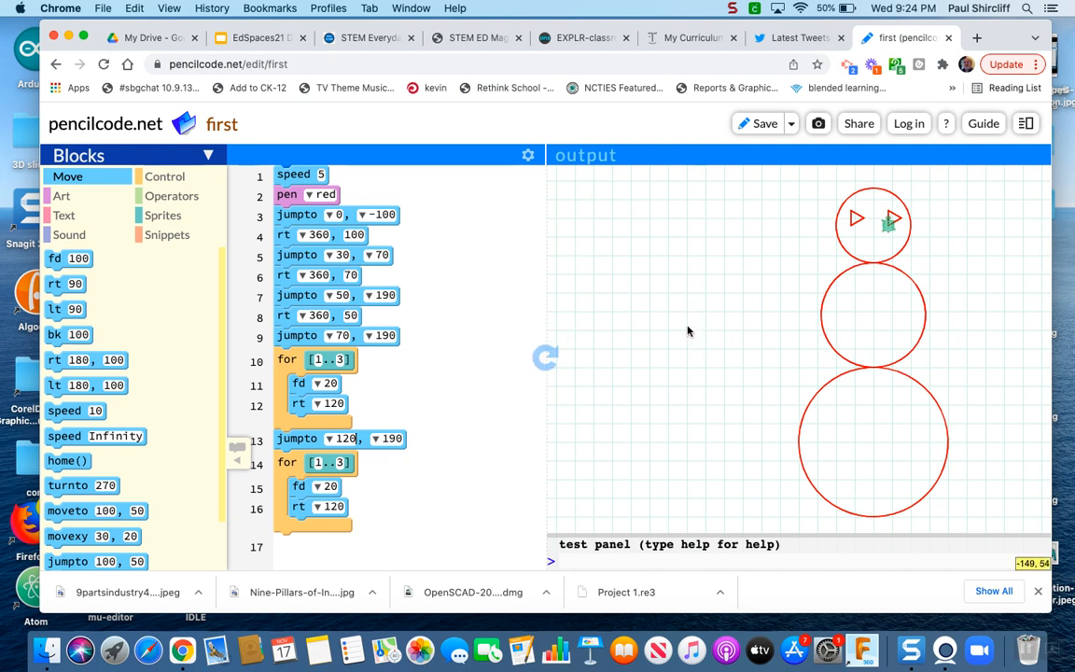
{"action": "mouse_move", "coordinate": [689, 332]}
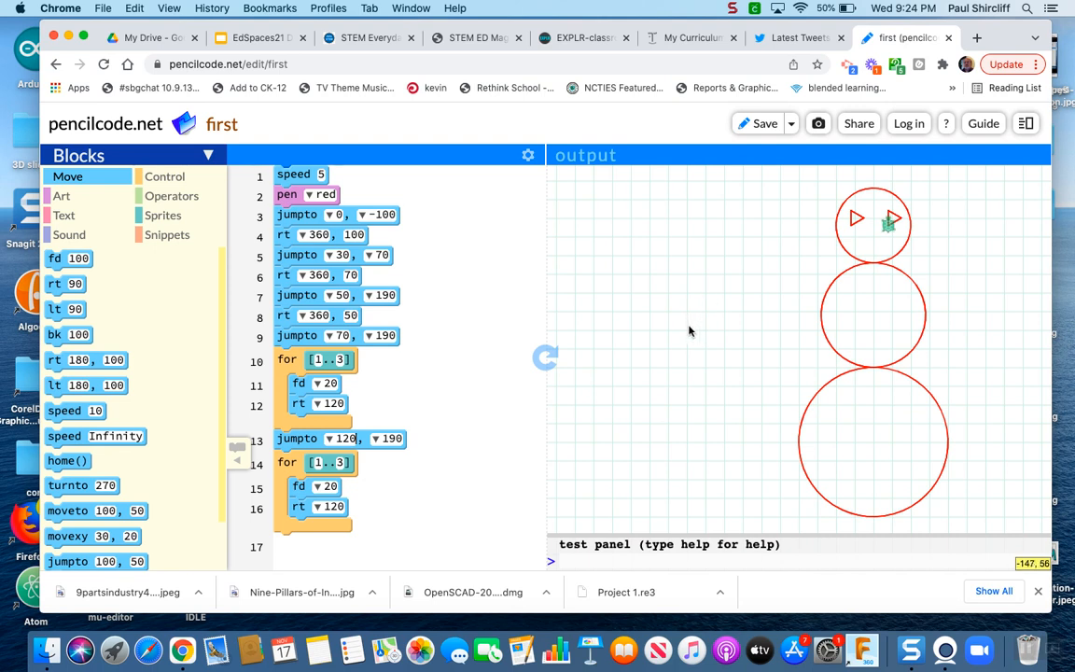